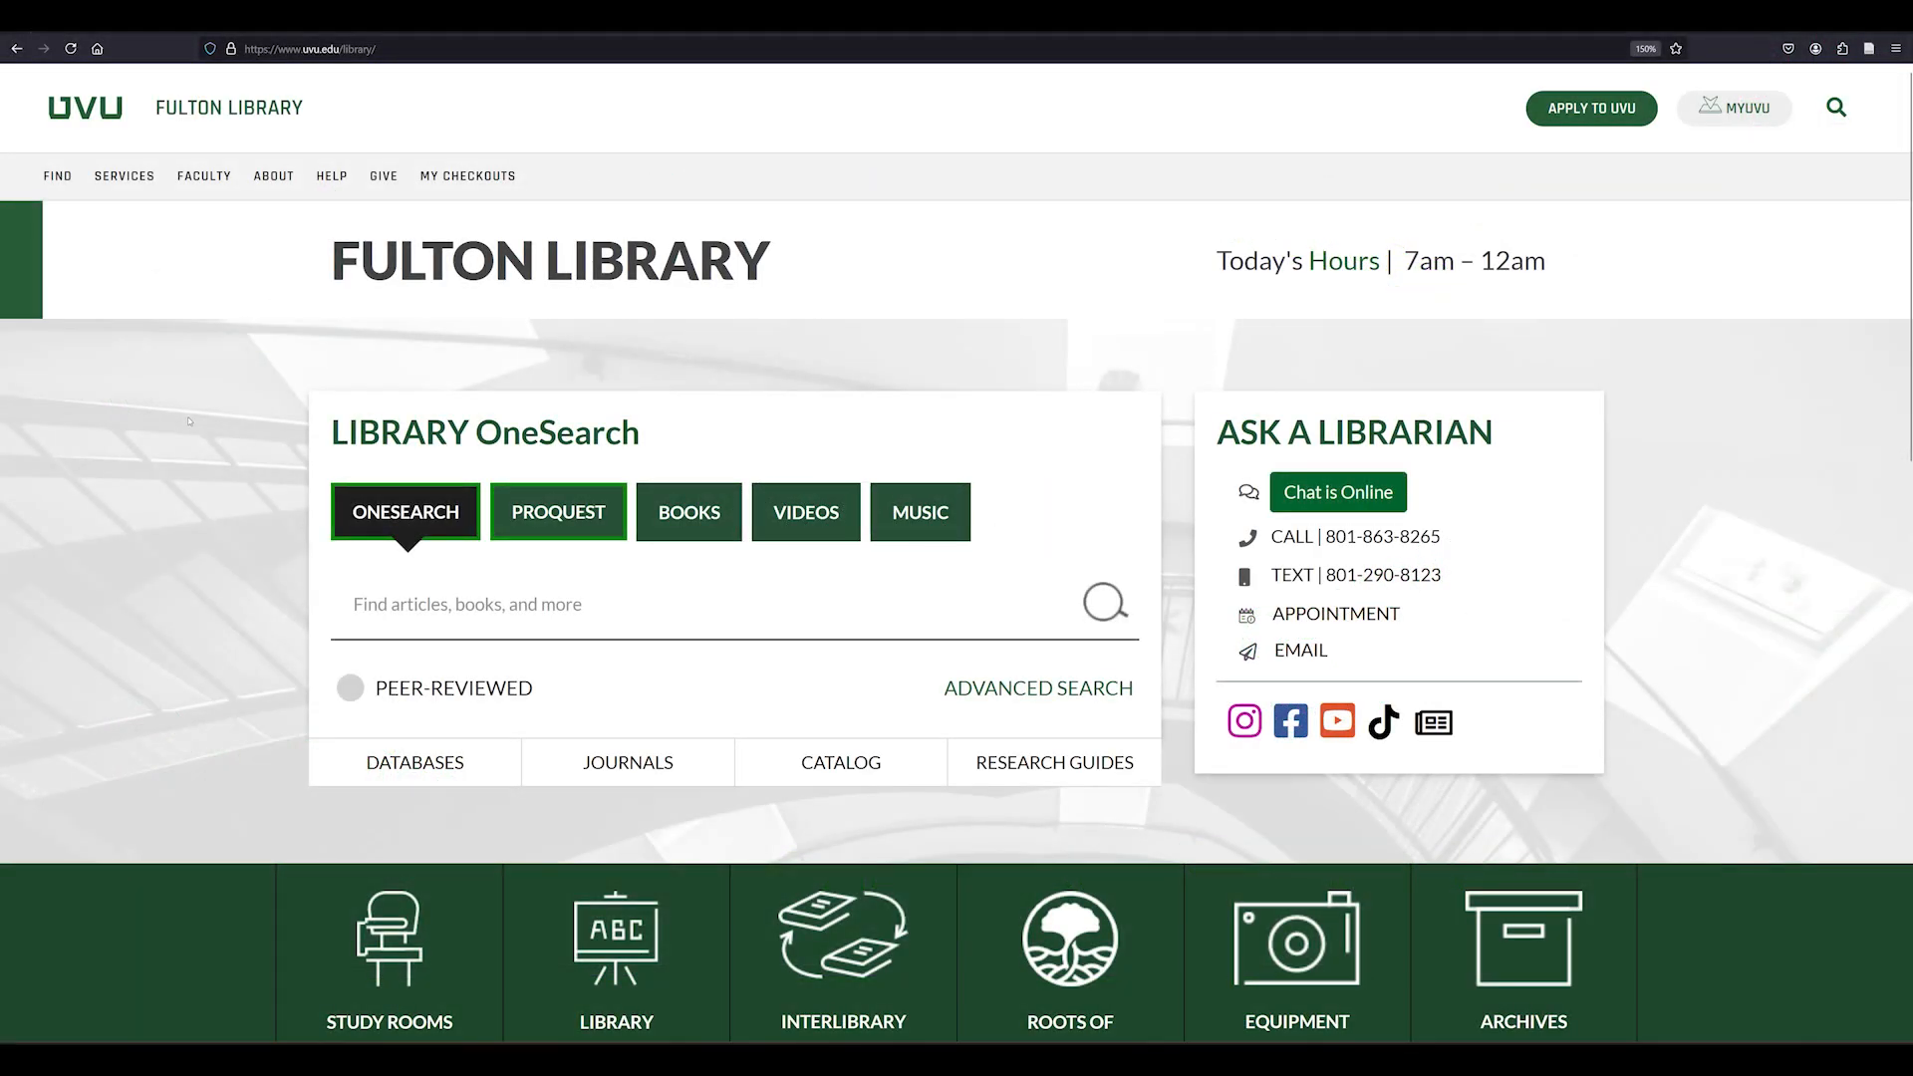
Step: Filter the library's database list by the title 'Statista' to show its single entry
click(414, 761)
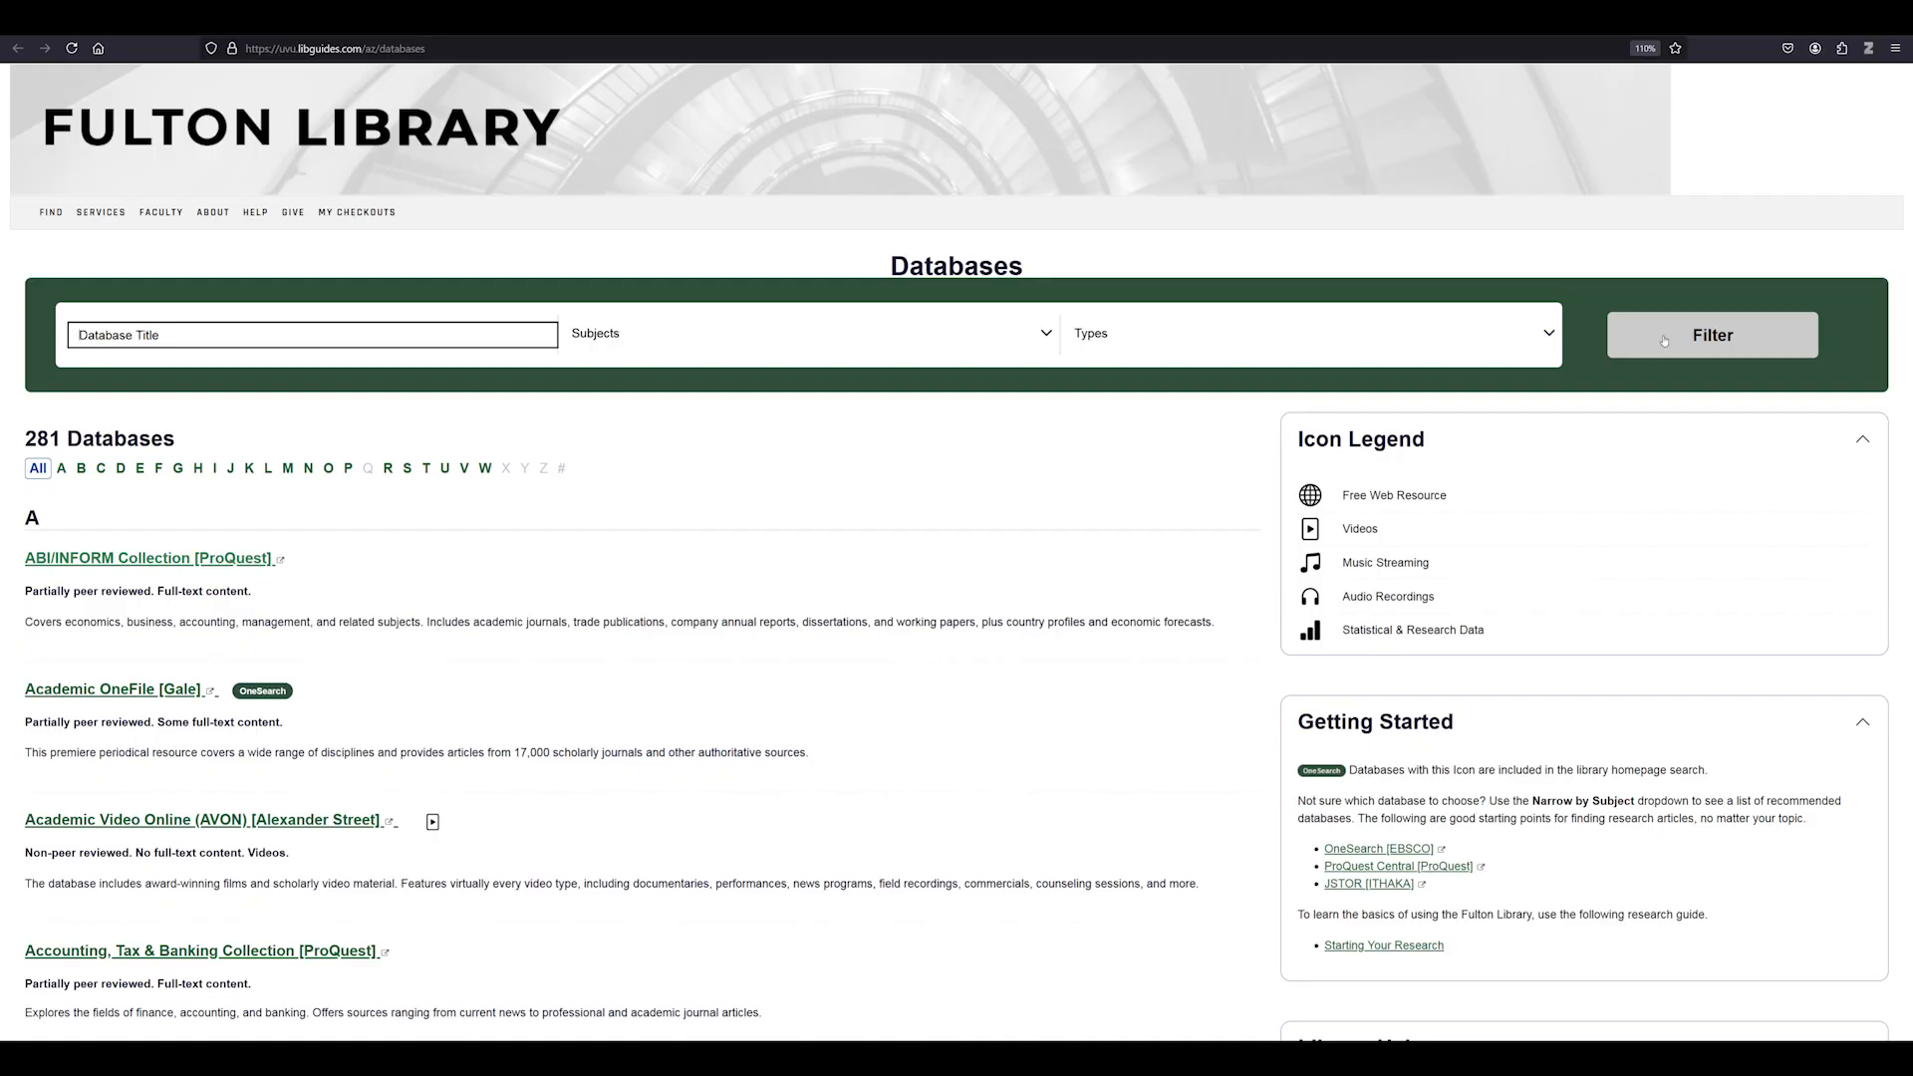
text(Statista)
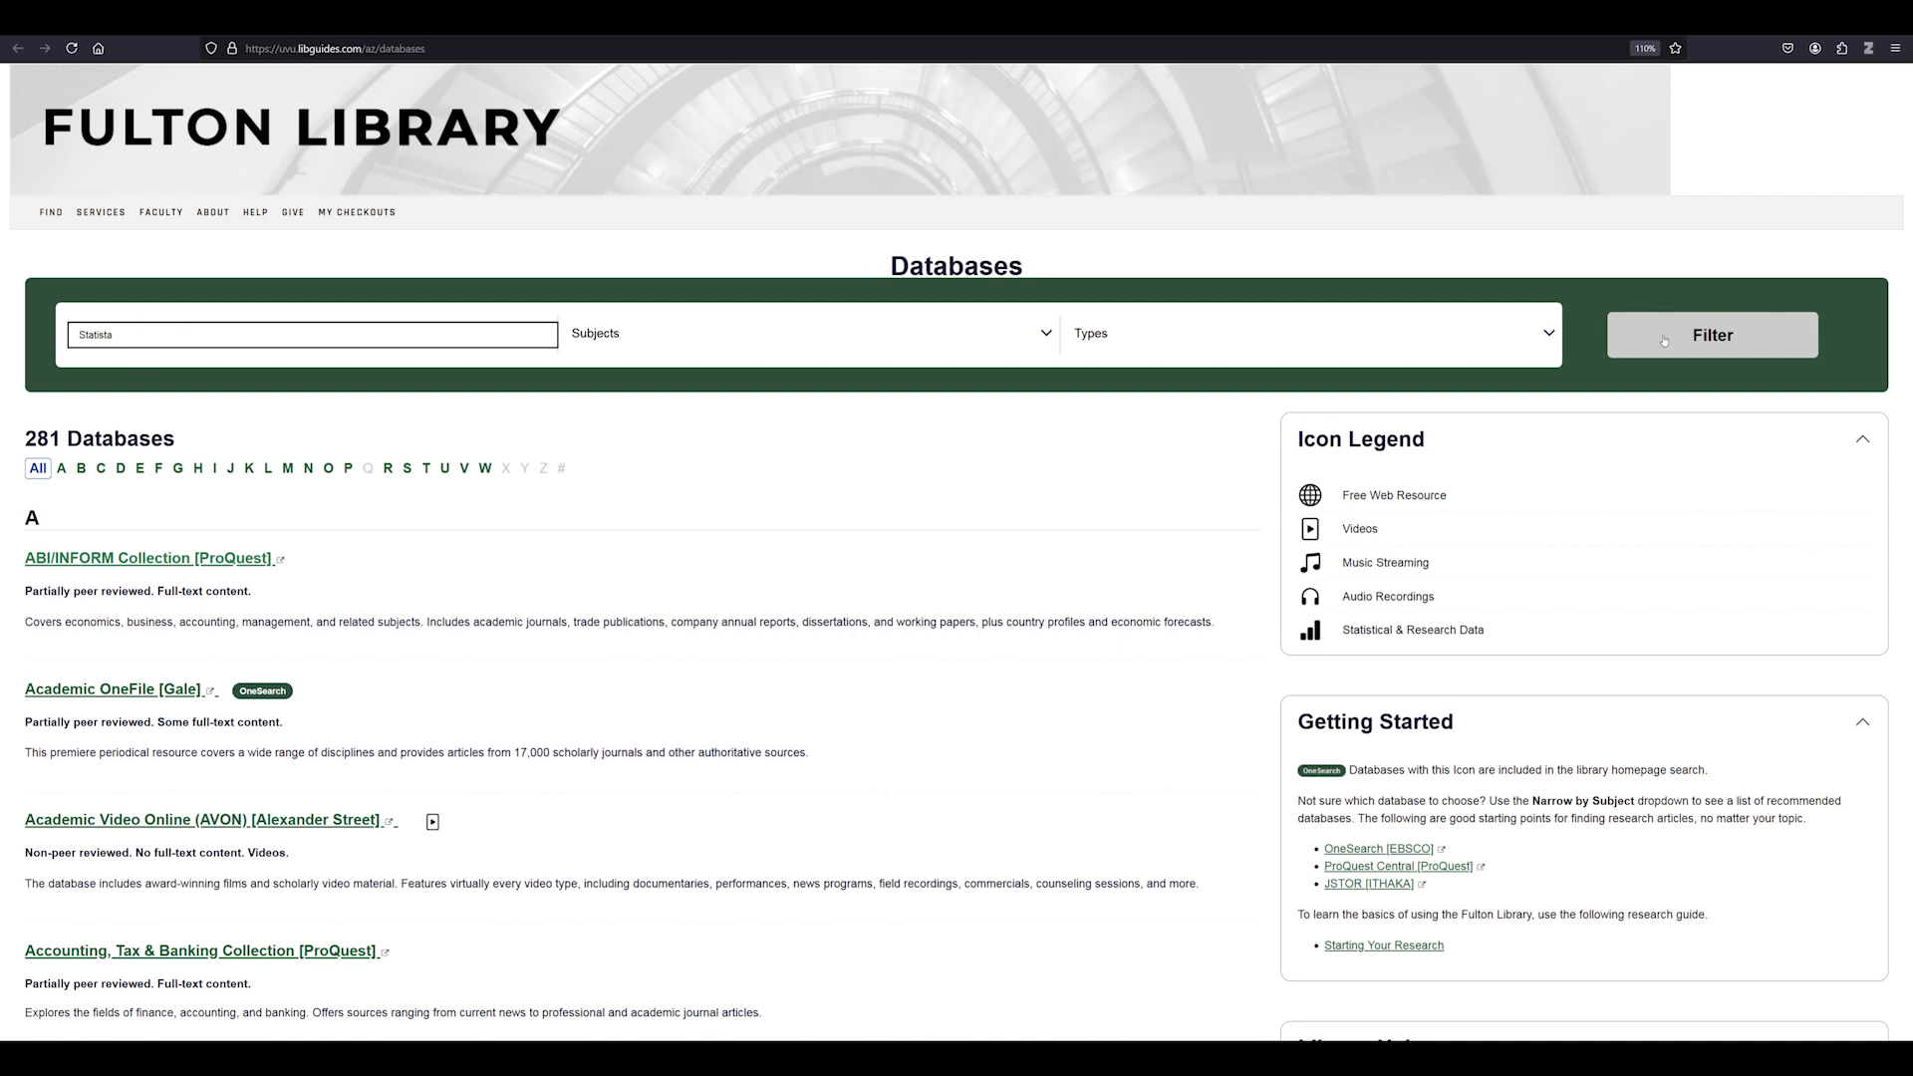
click(1710, 335)
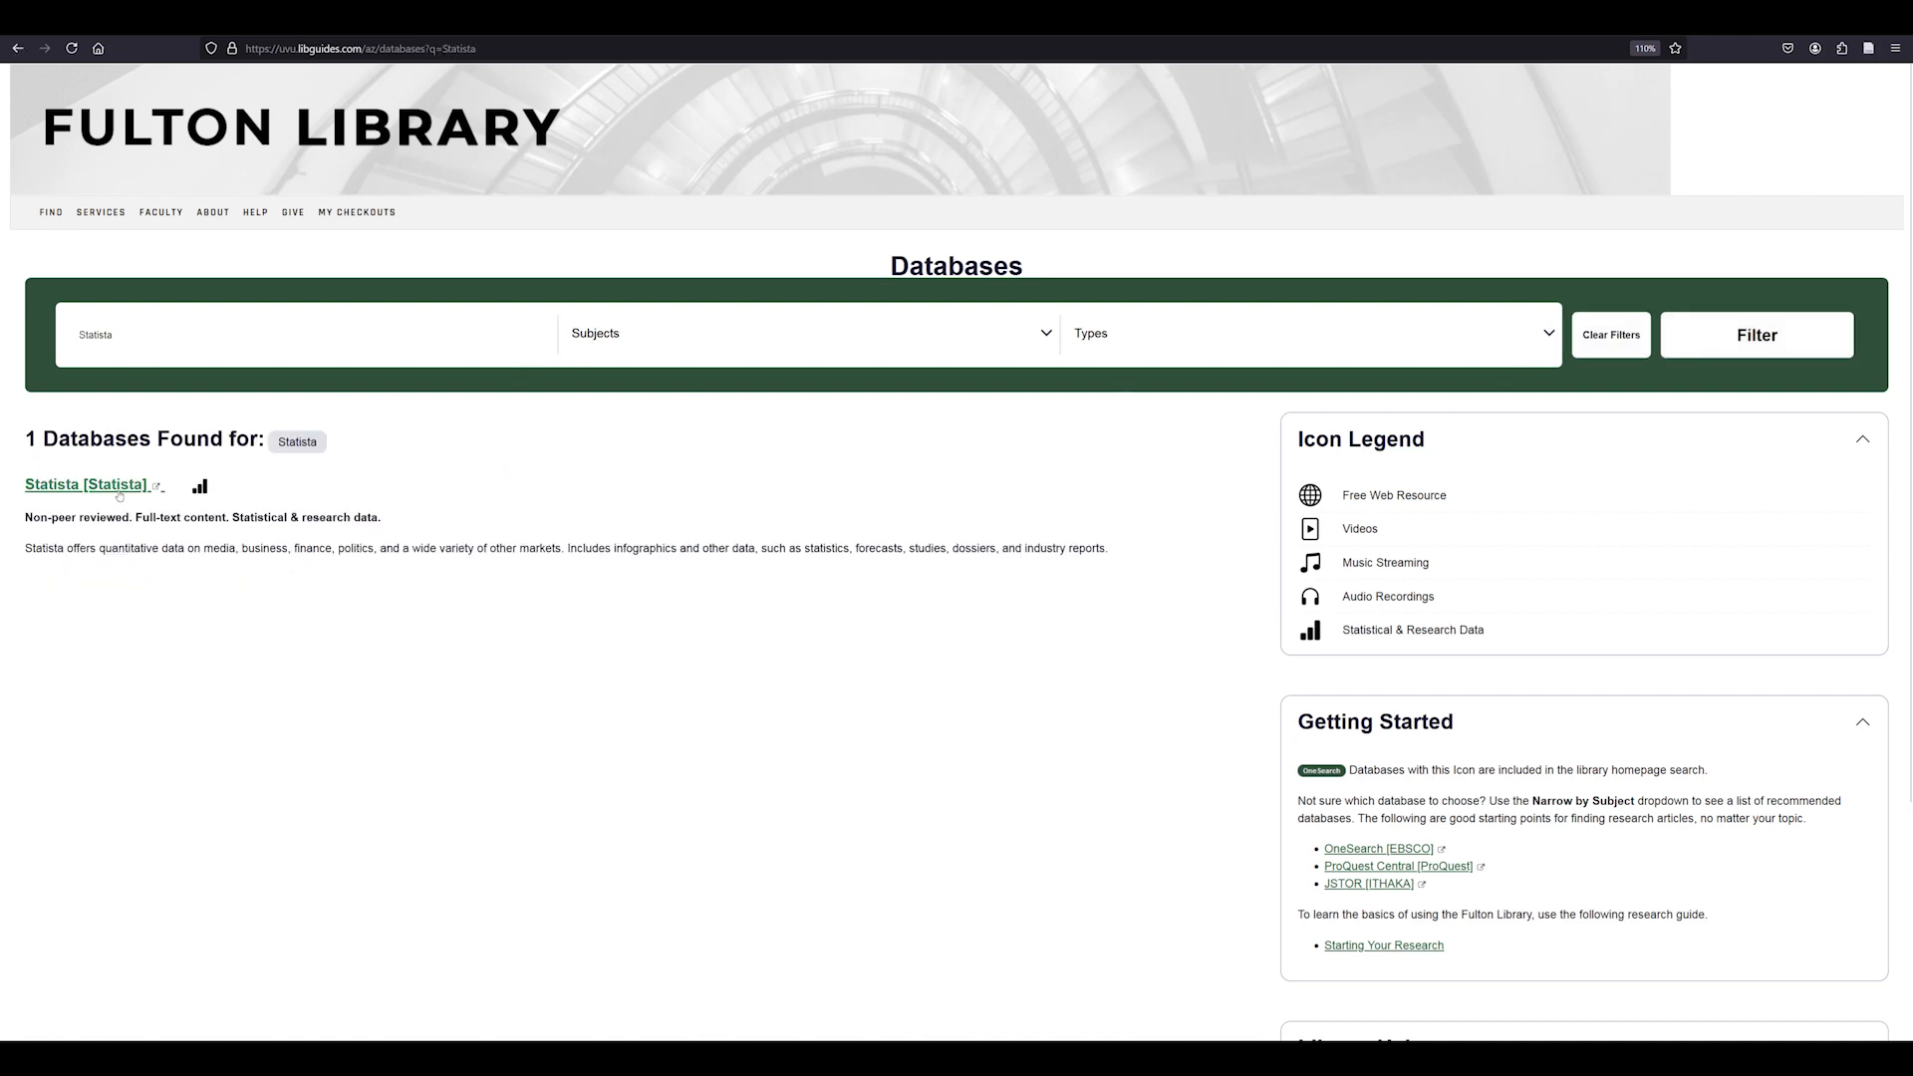
Step: Enter Statista, view the Big Mac index worldwide 2024 statistic, and return home
click(75, 485)
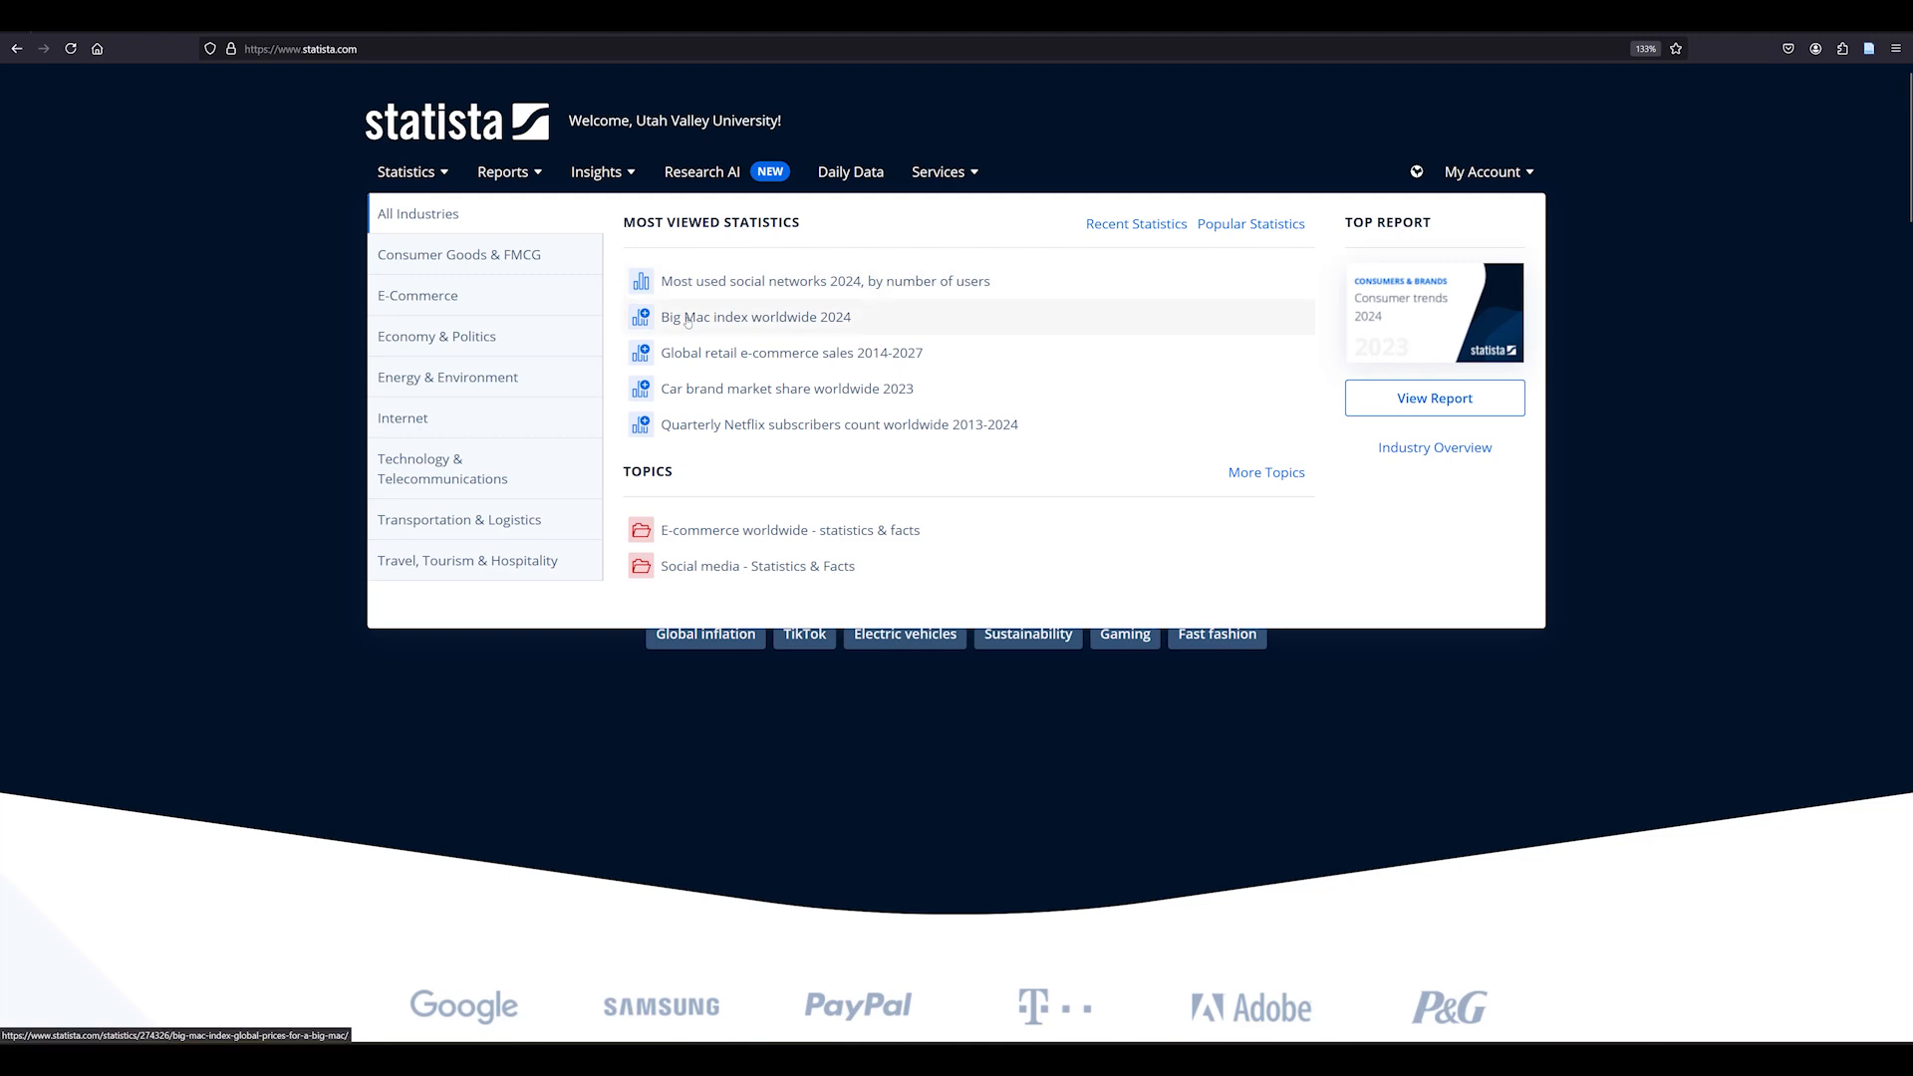
click(753, 317)
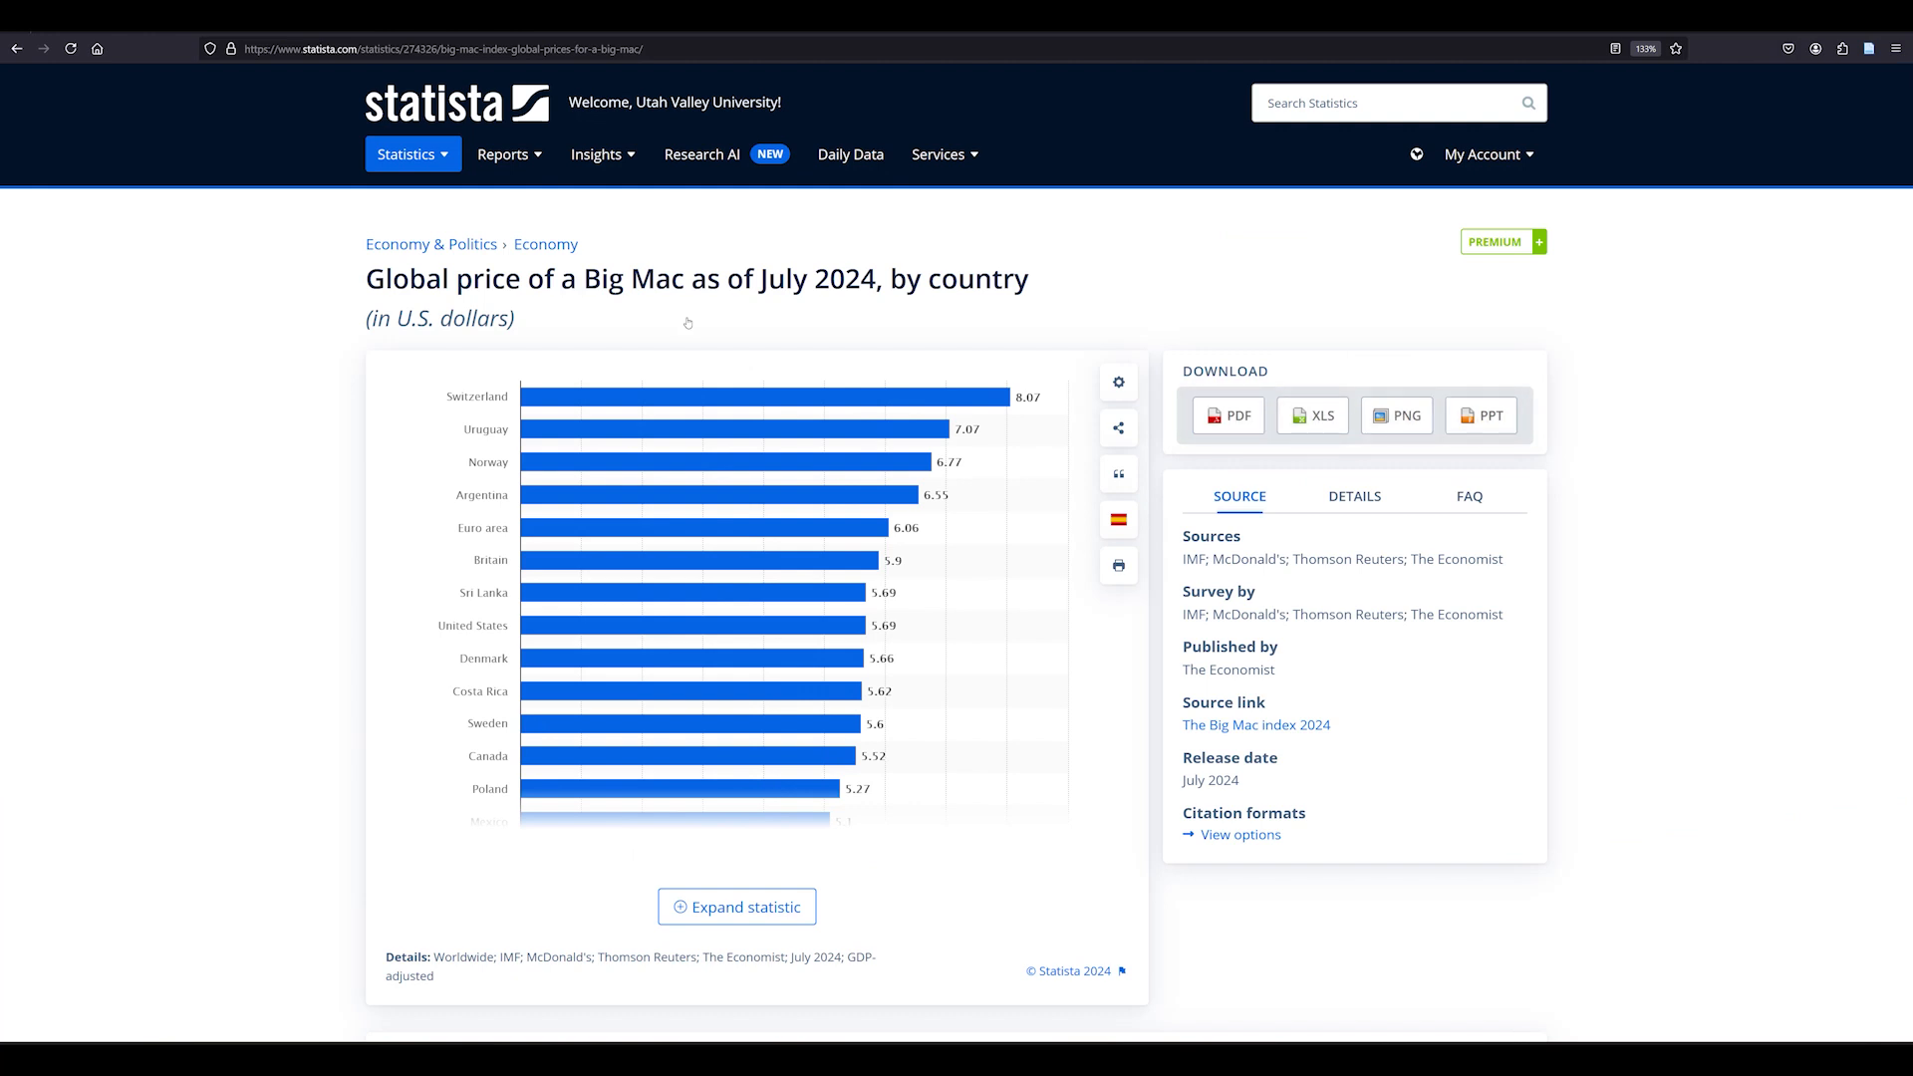
mouse_move(456, 102)
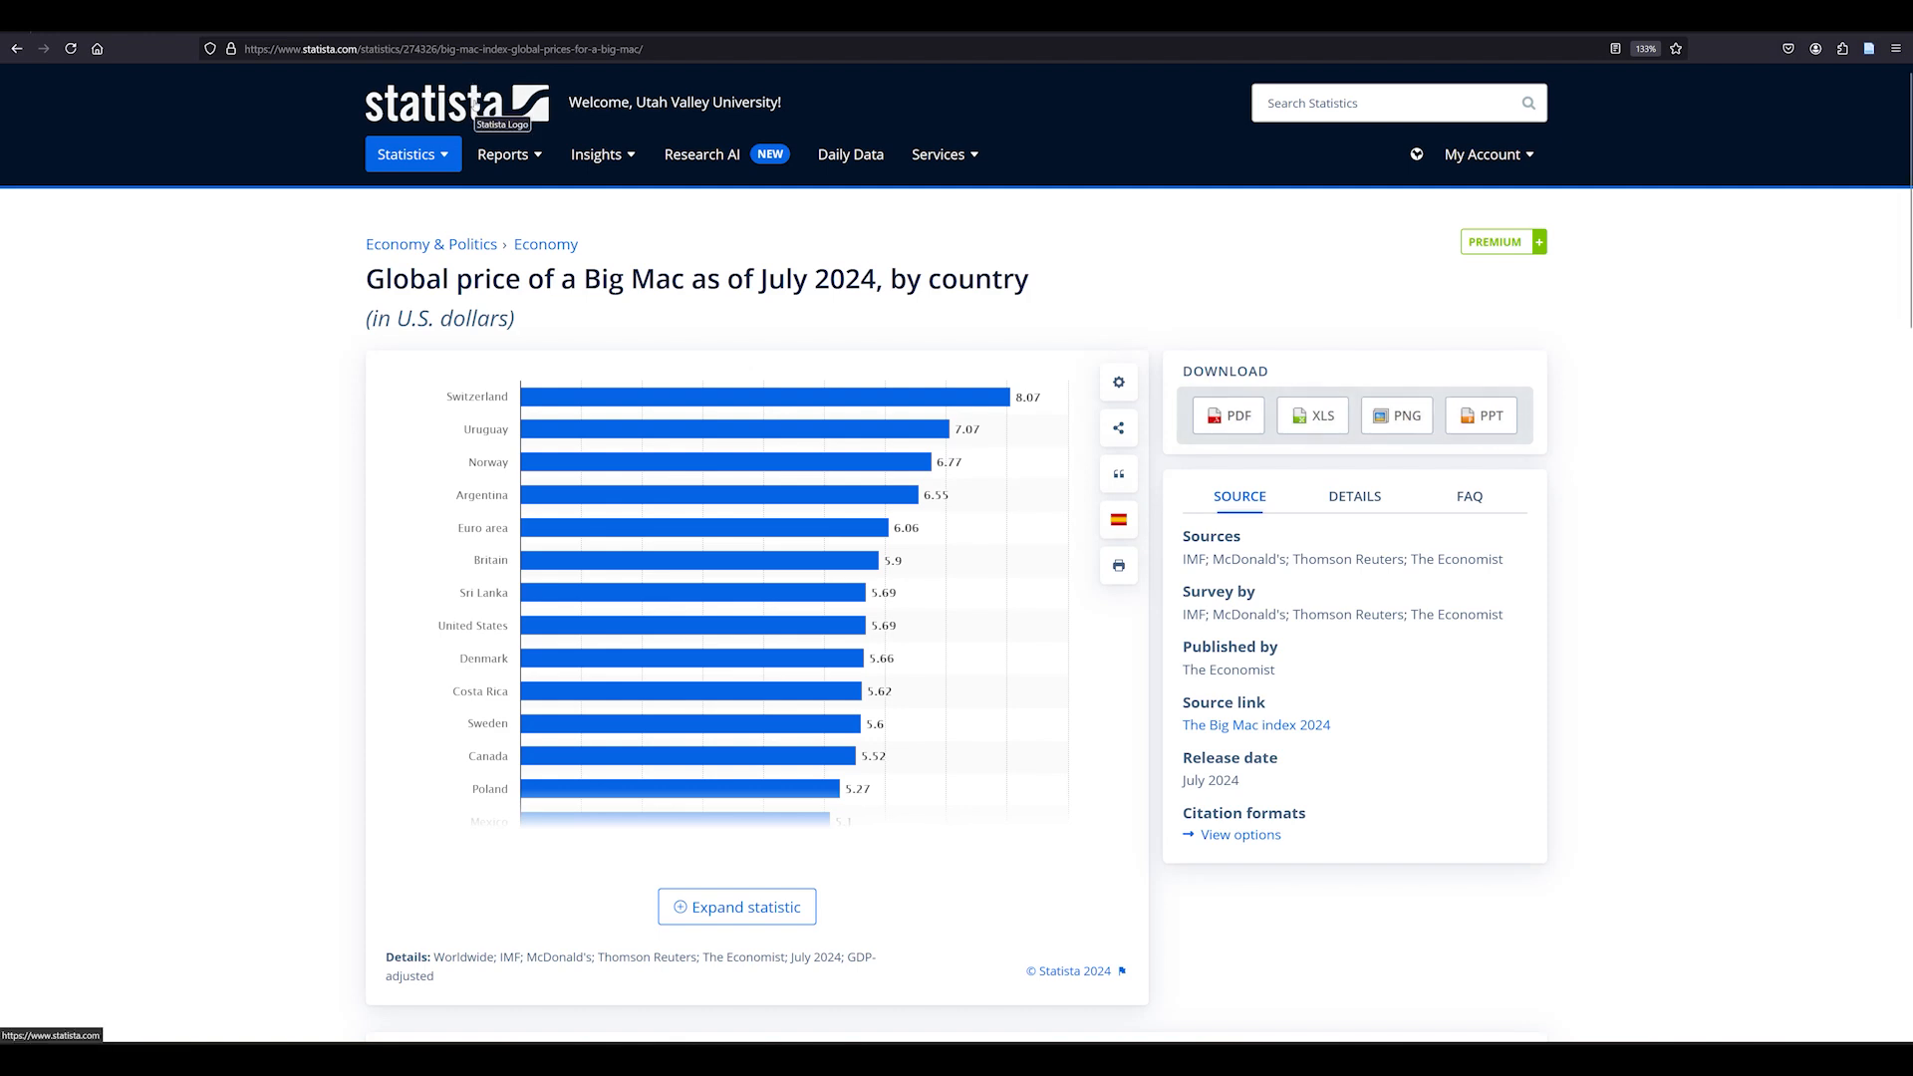
click(433, 102)
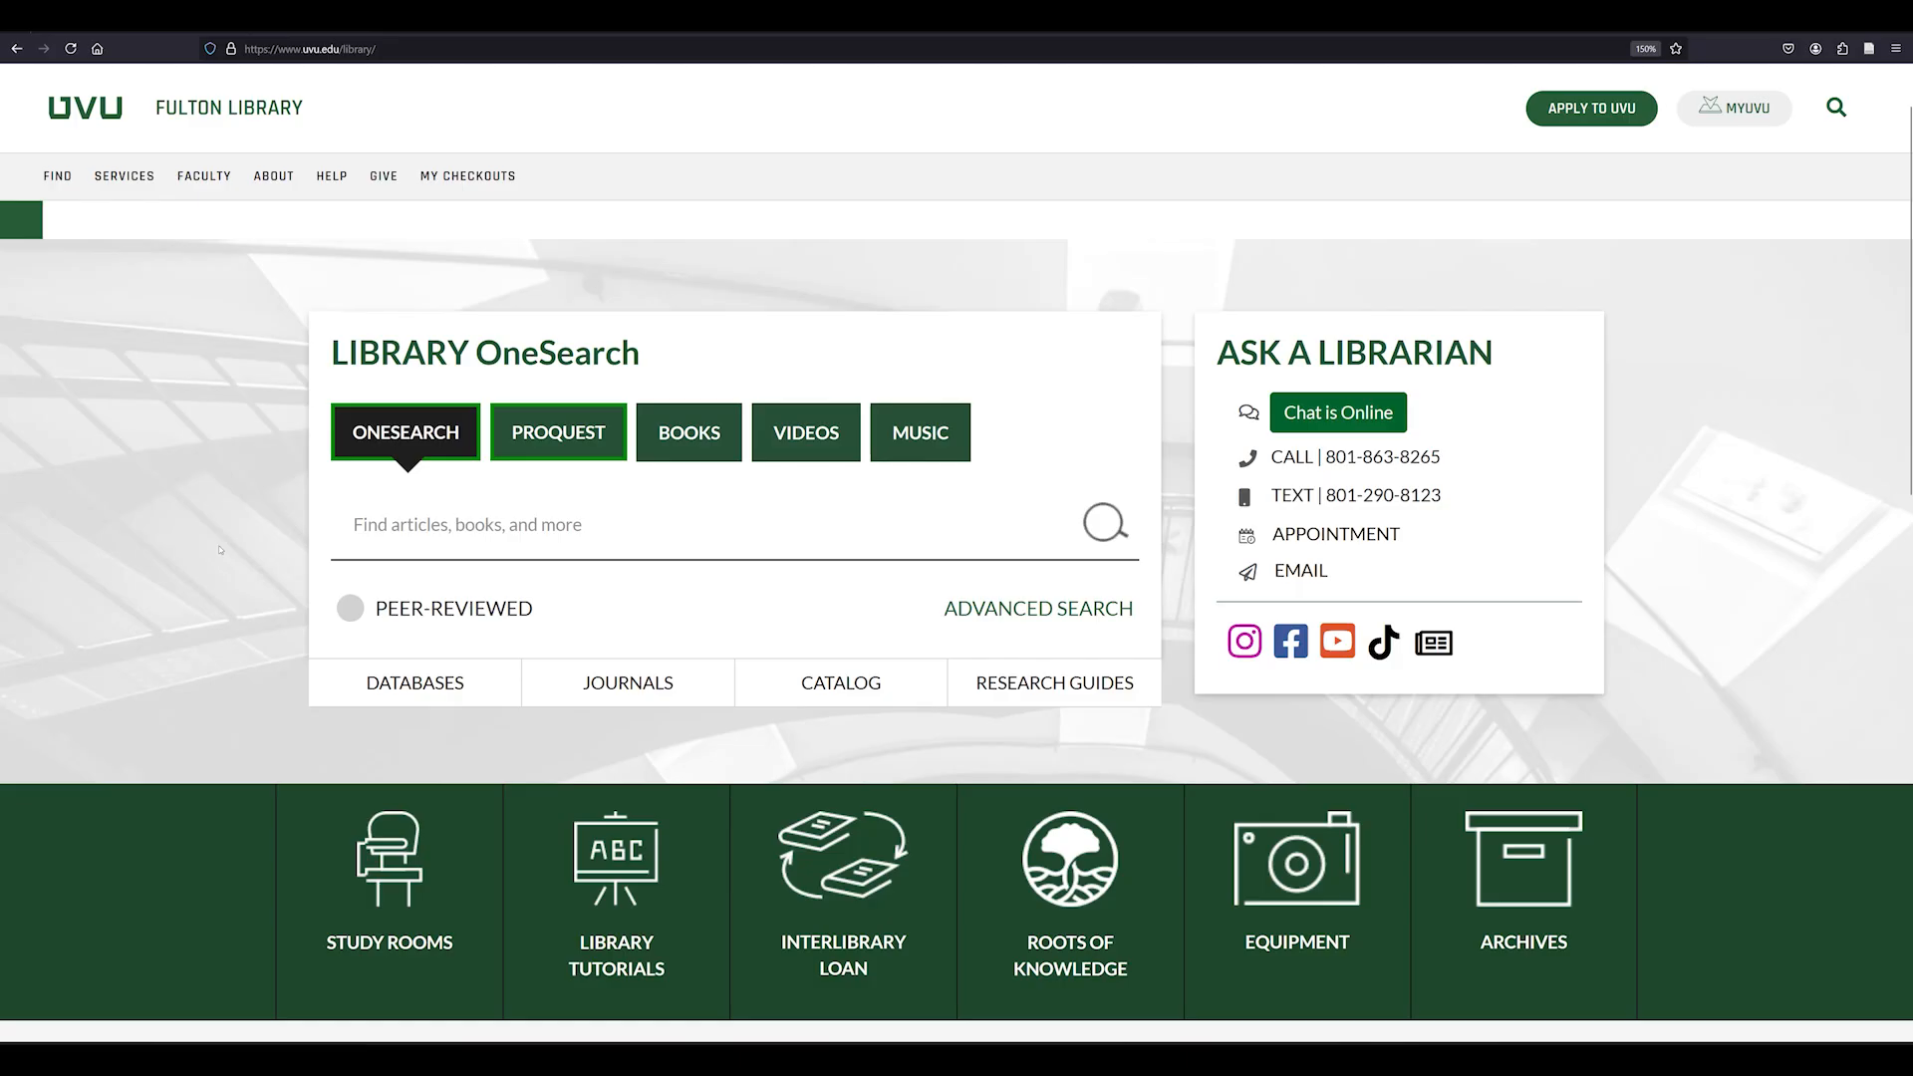
Step: Return to the Statista site and reach its footer with the Help & FAQ link
click(616, 879)
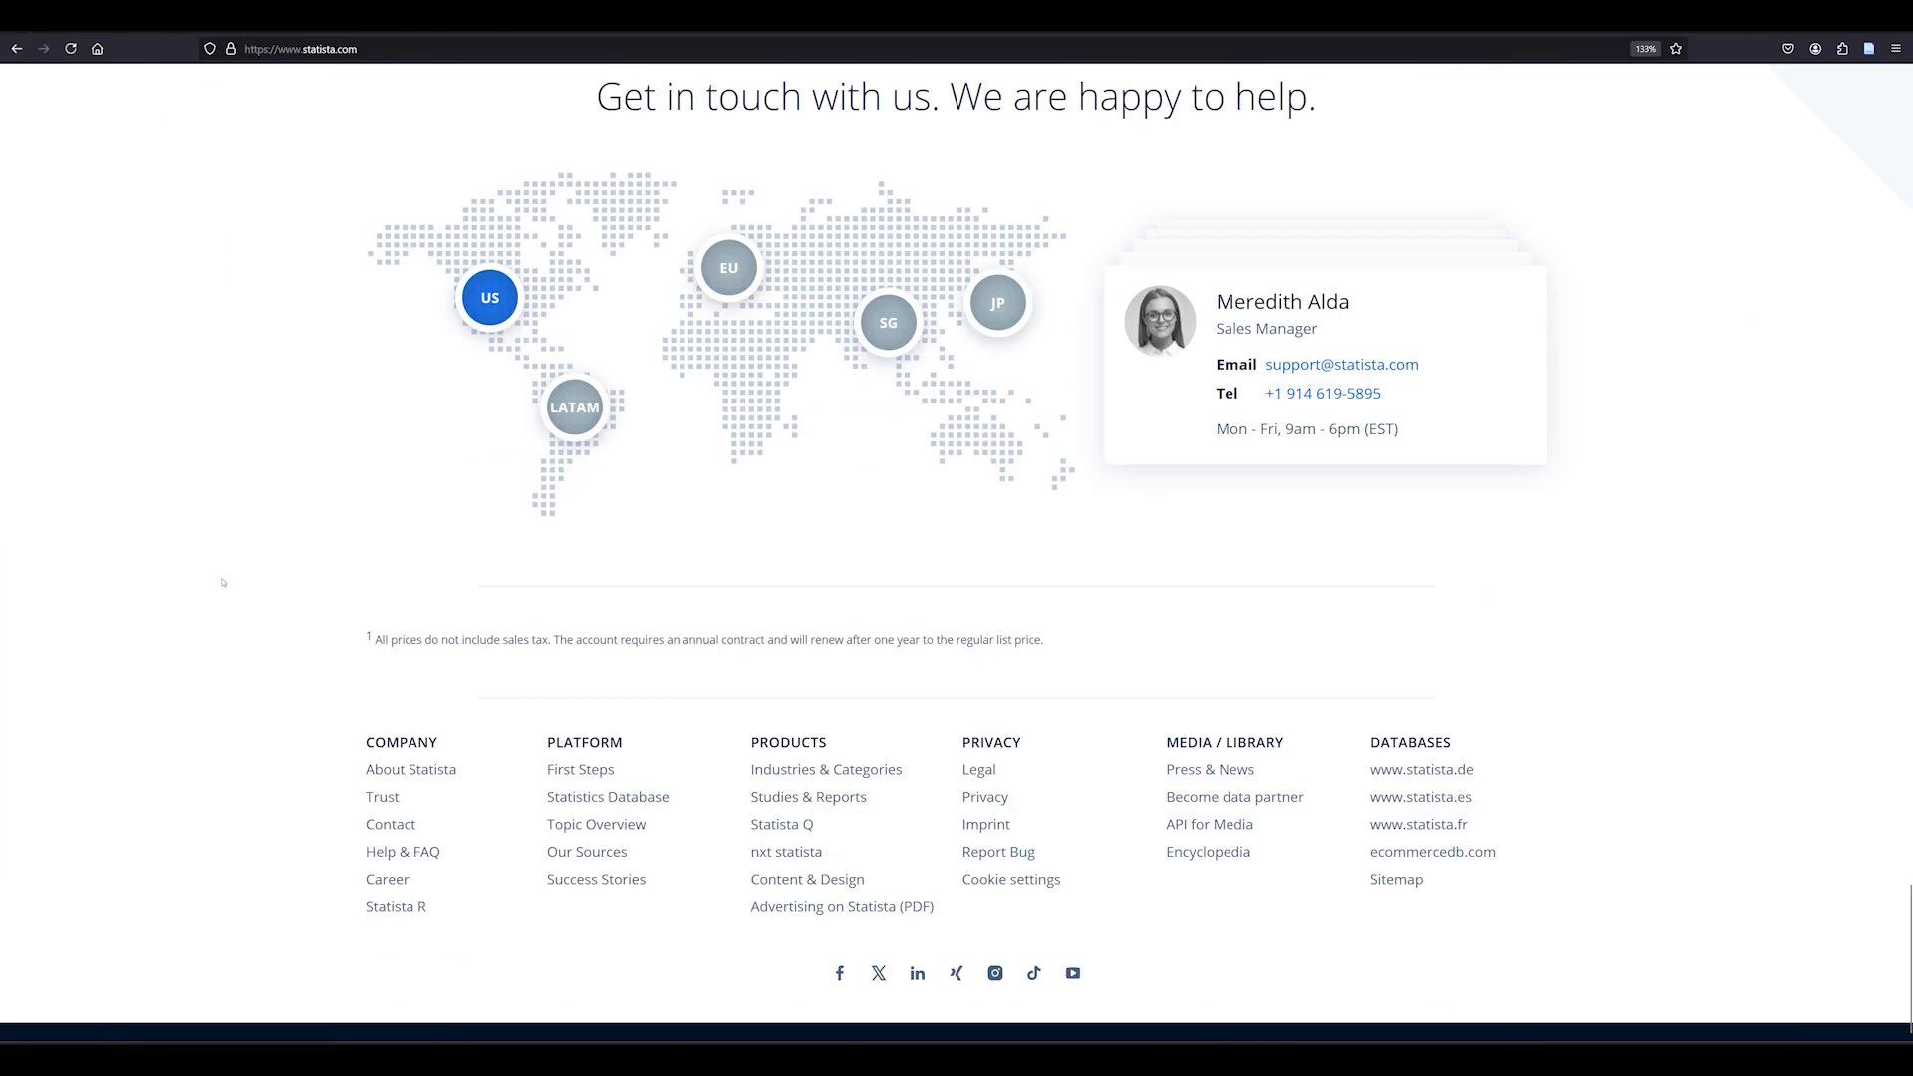
mouse_move(400, 851)
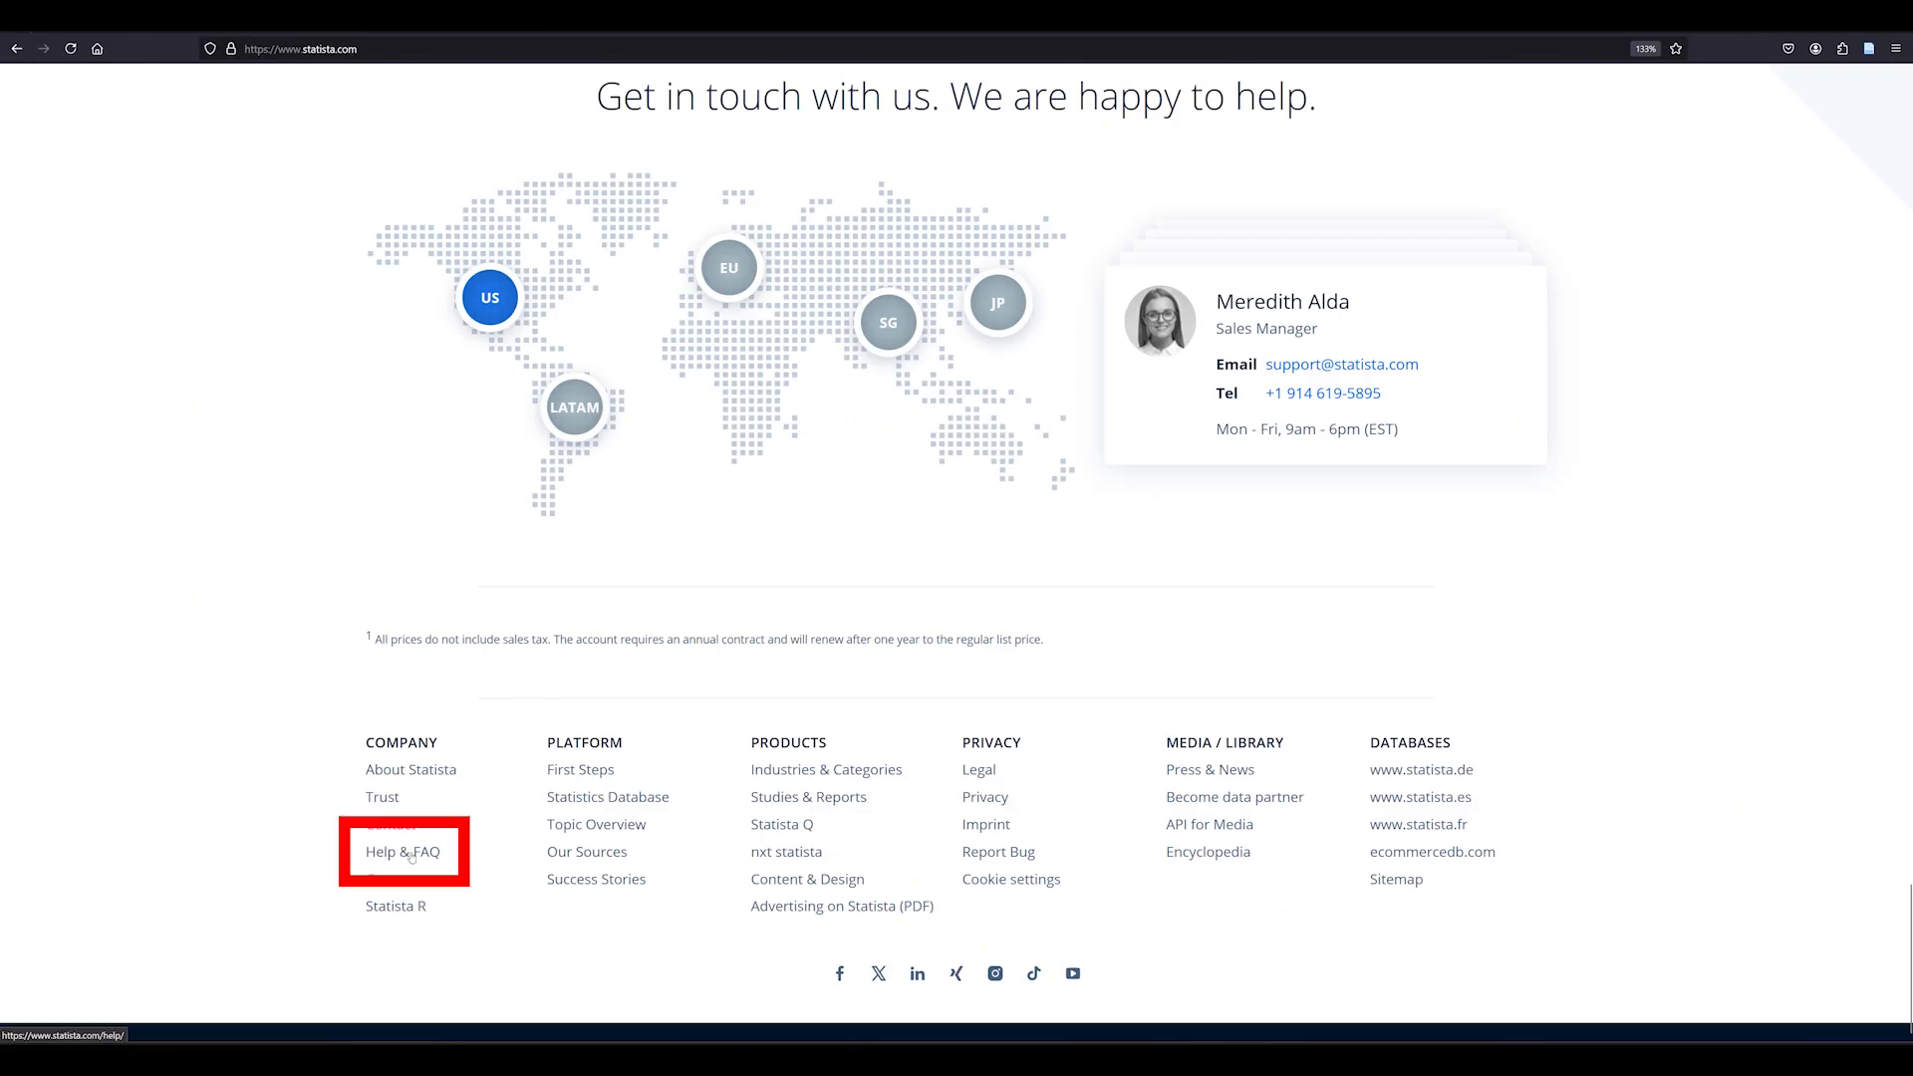
Step: Visit Help & FAQ and browse the 375 'snow skiing' search results
click(400, 851)
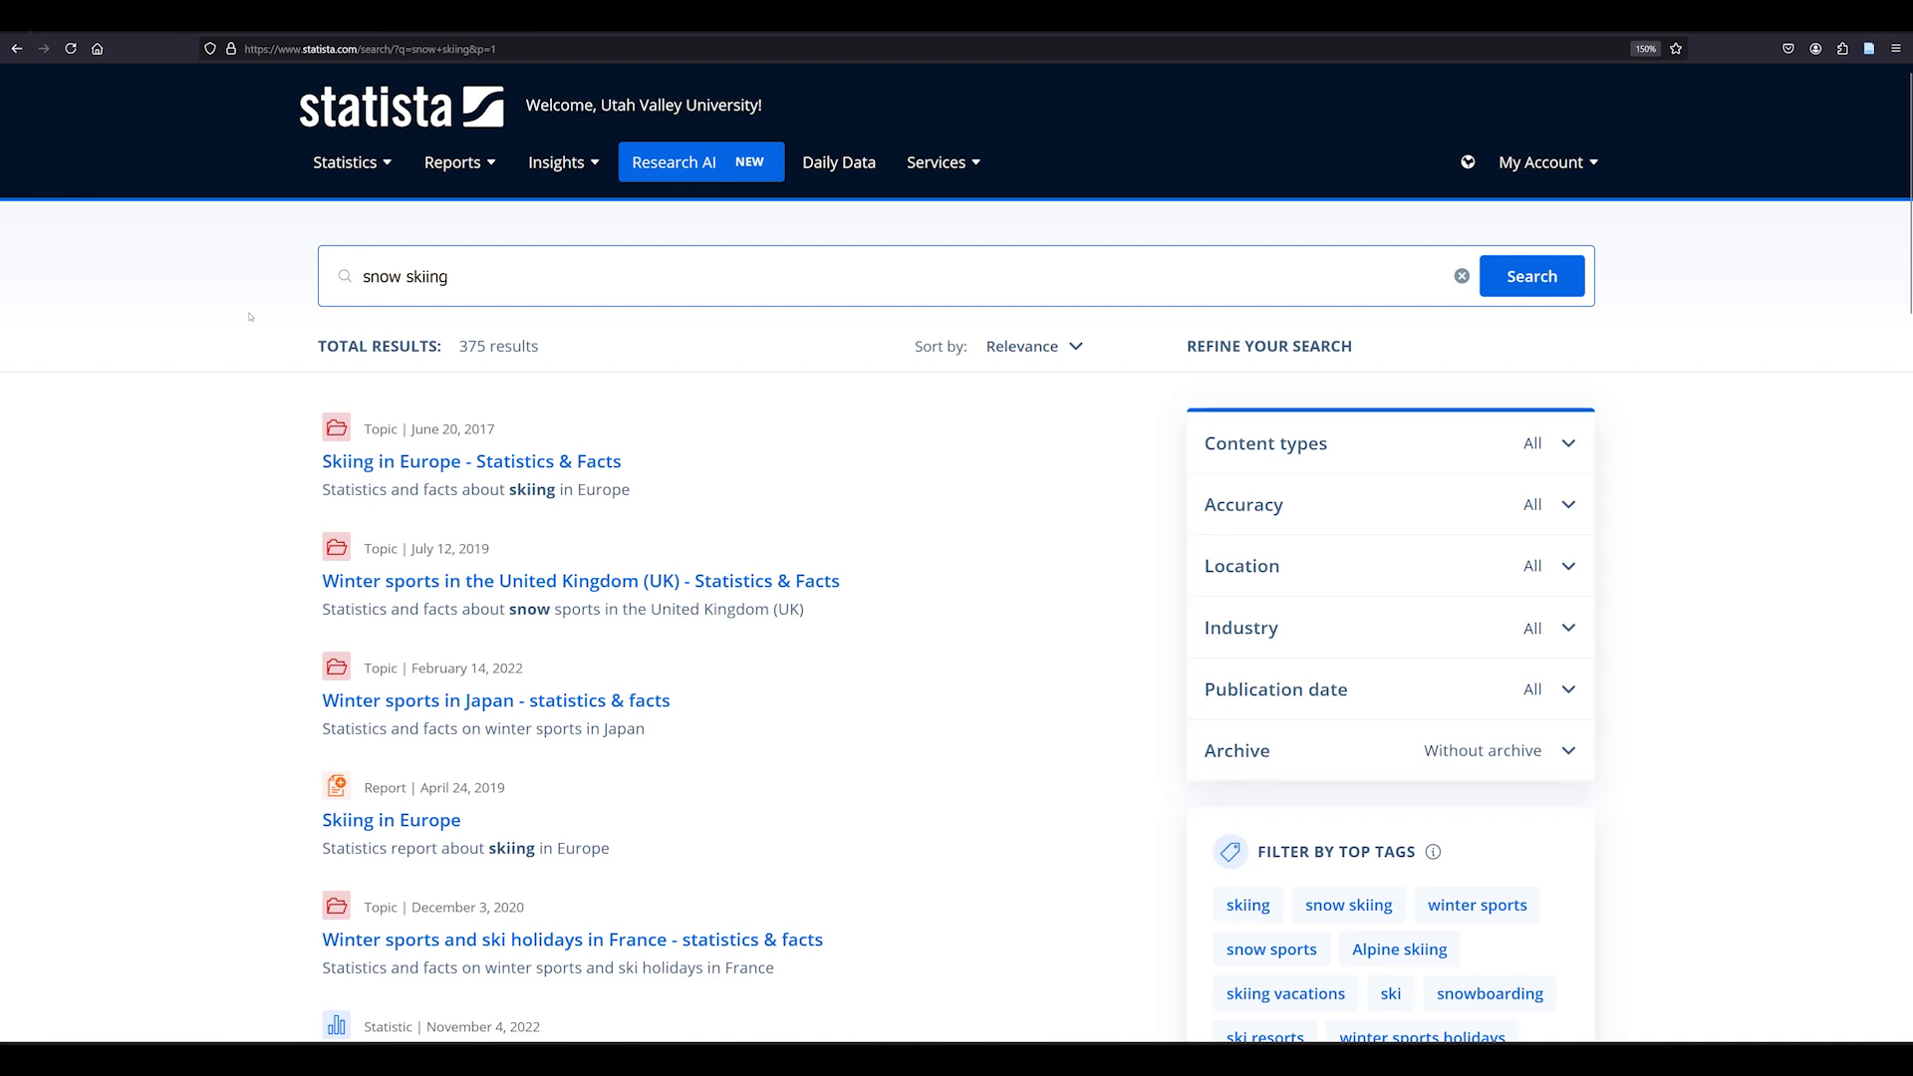
scroll(down, 3)
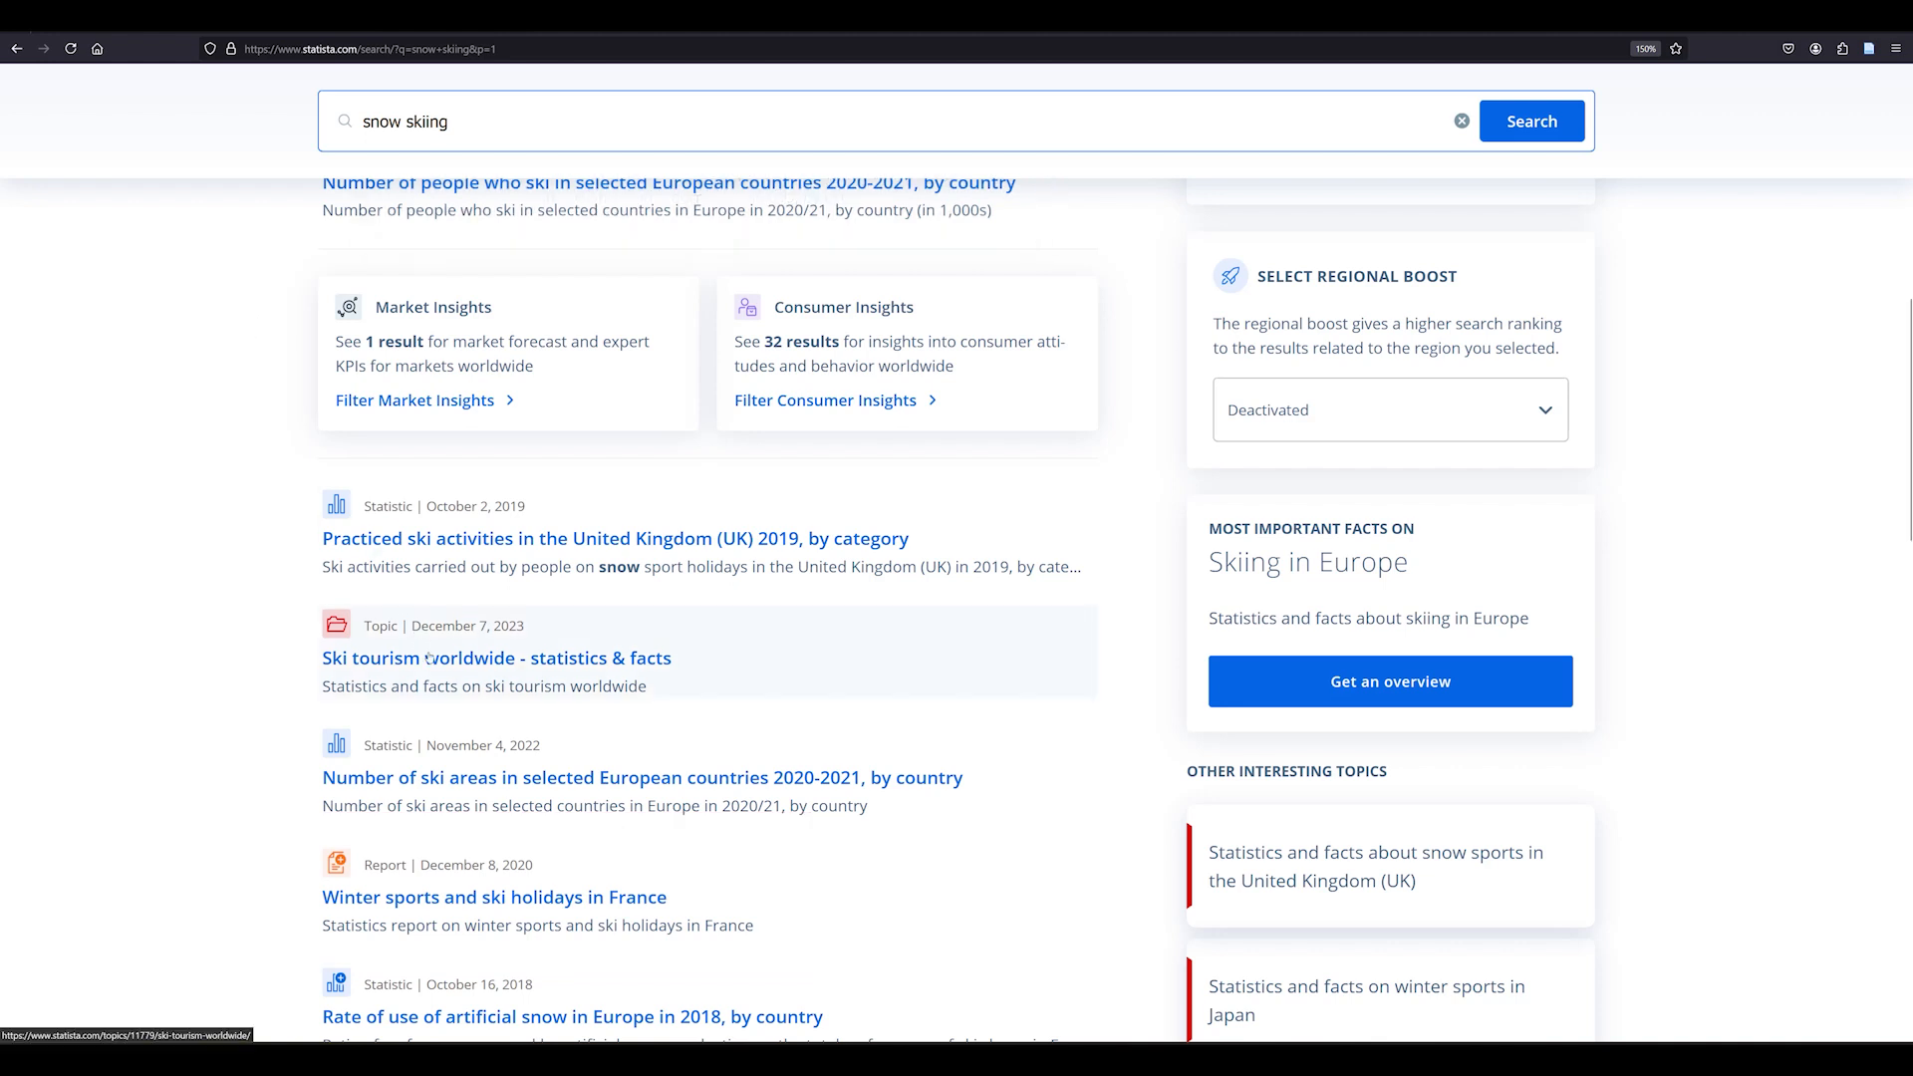
Step: Open the 'Ski tourism worldwide - statistics & facts' topic from the results
click(494, 658)
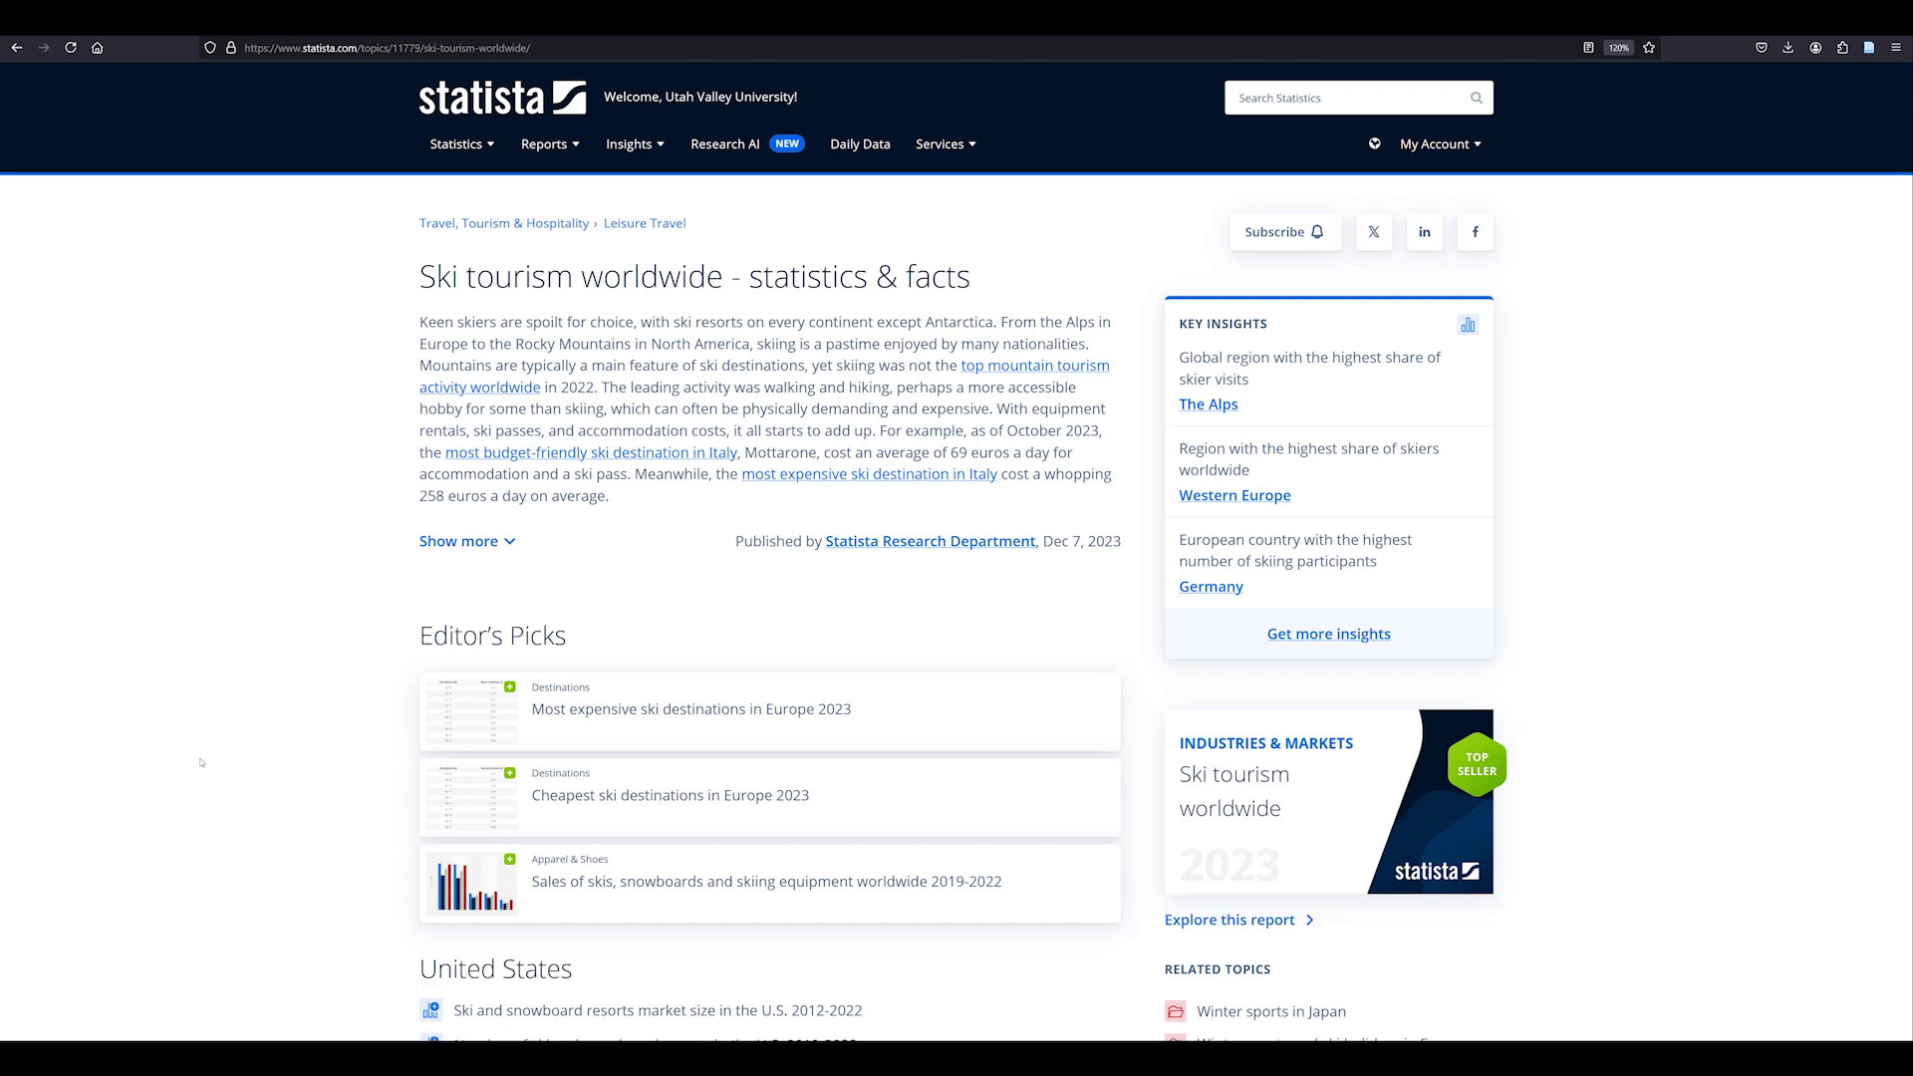
mouse_move(656, 1010)
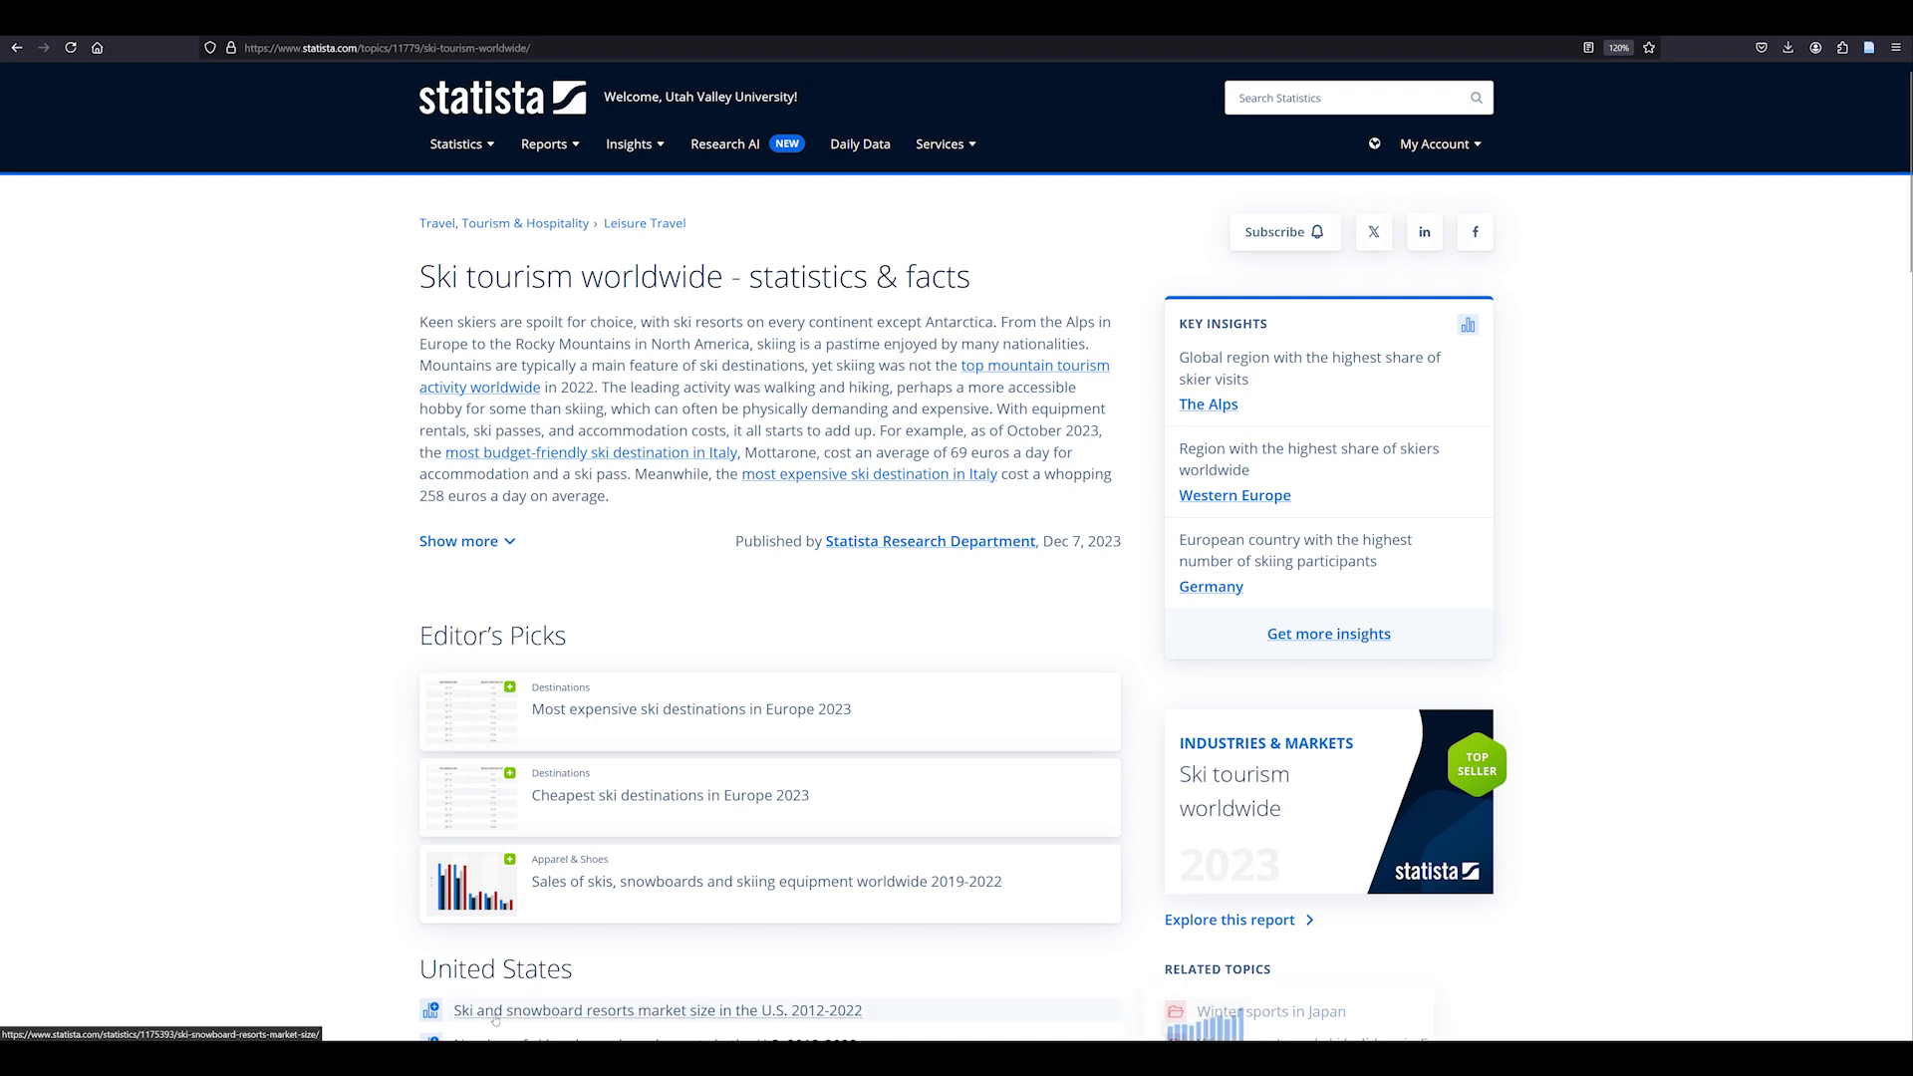
Step: View the U.S. ski and snowboard resorts market size 2012-2022 statistic and its citation
click(656, 1011)
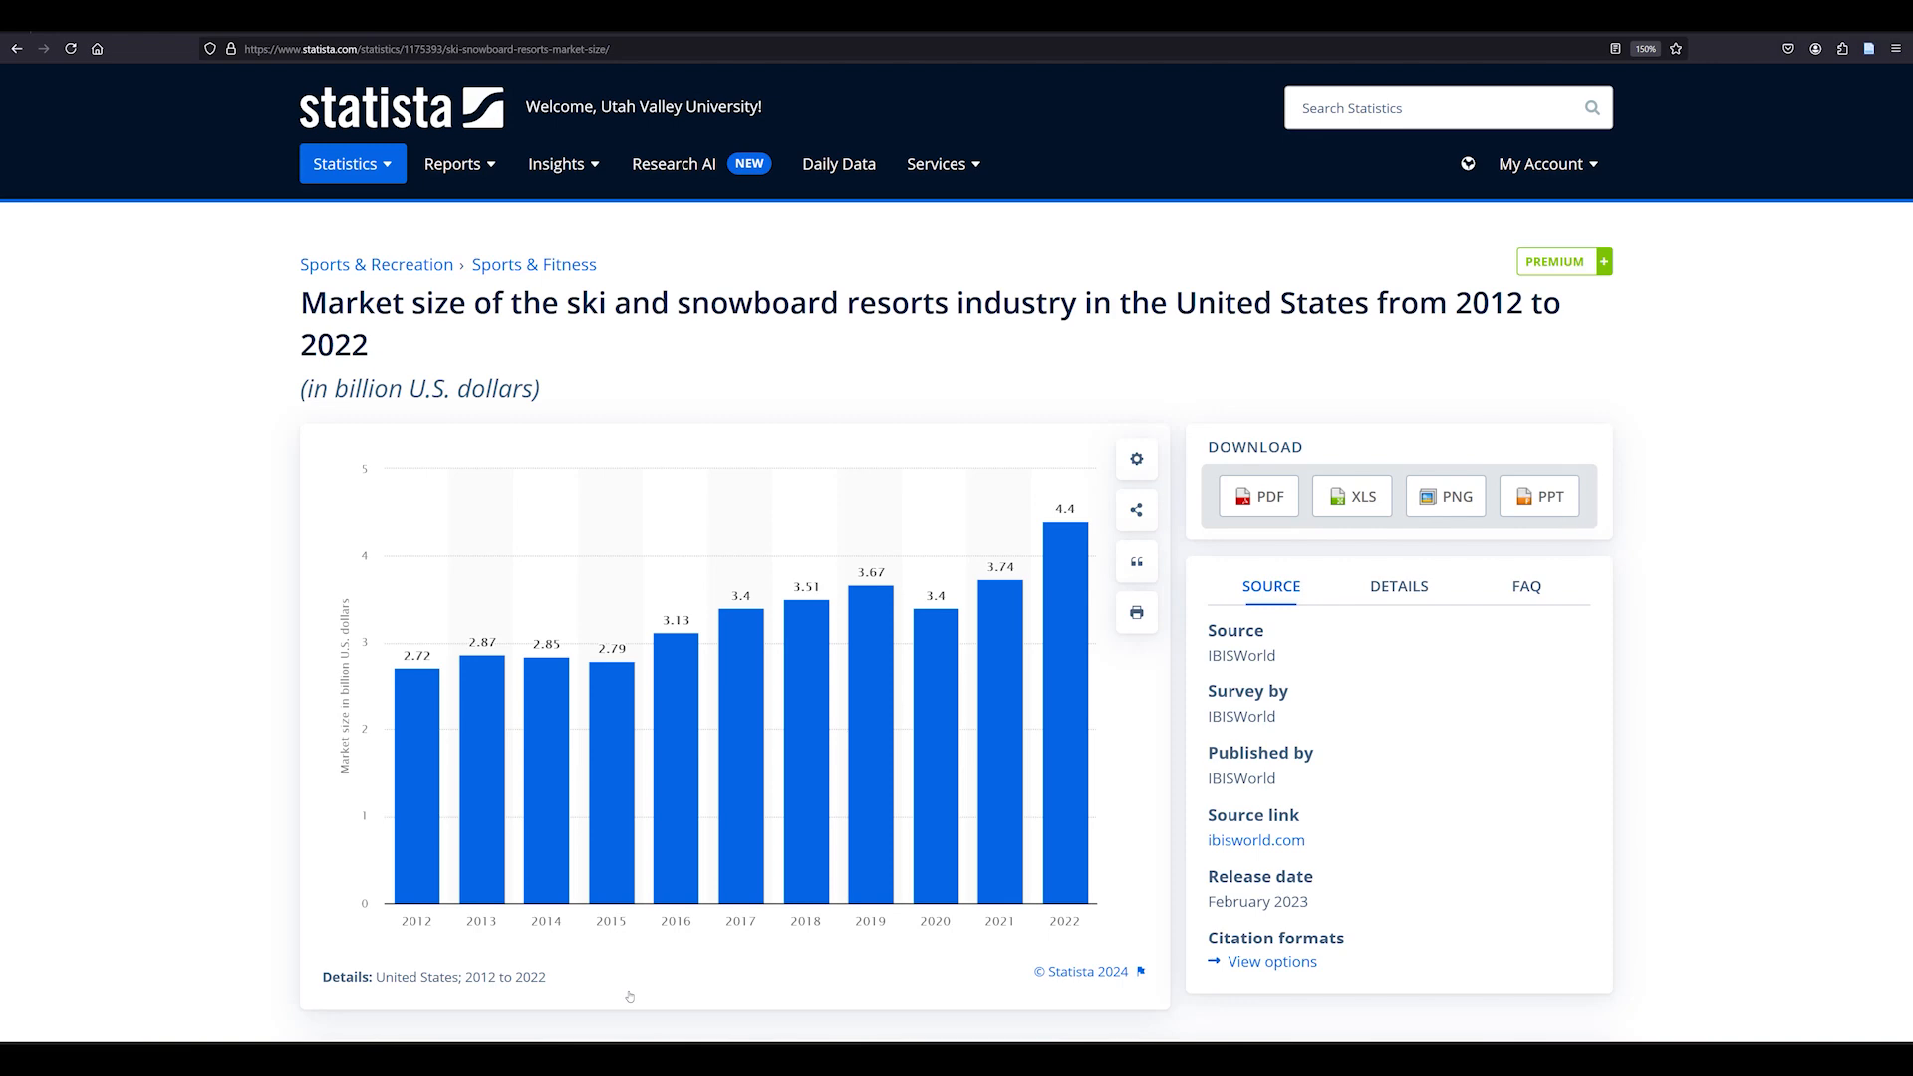
mouse_move(1056, 972)
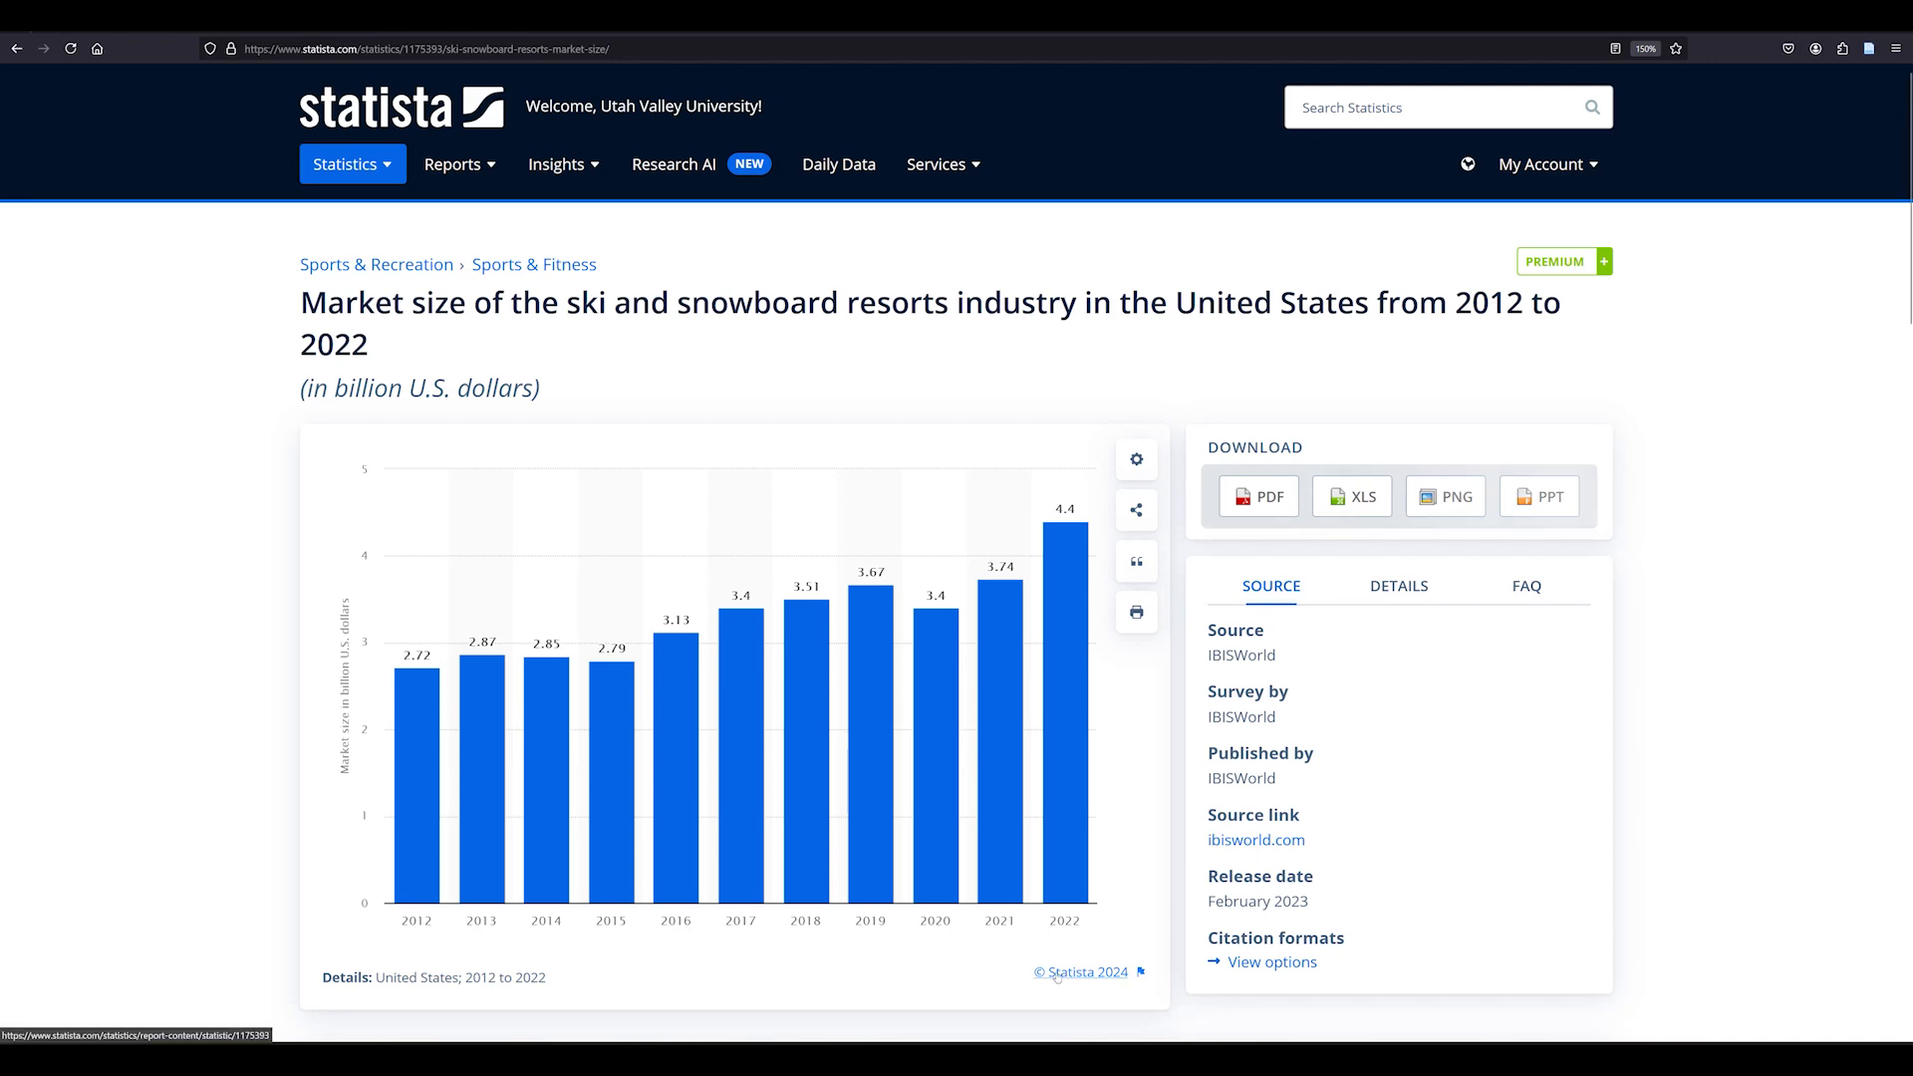
click(1134, 562)
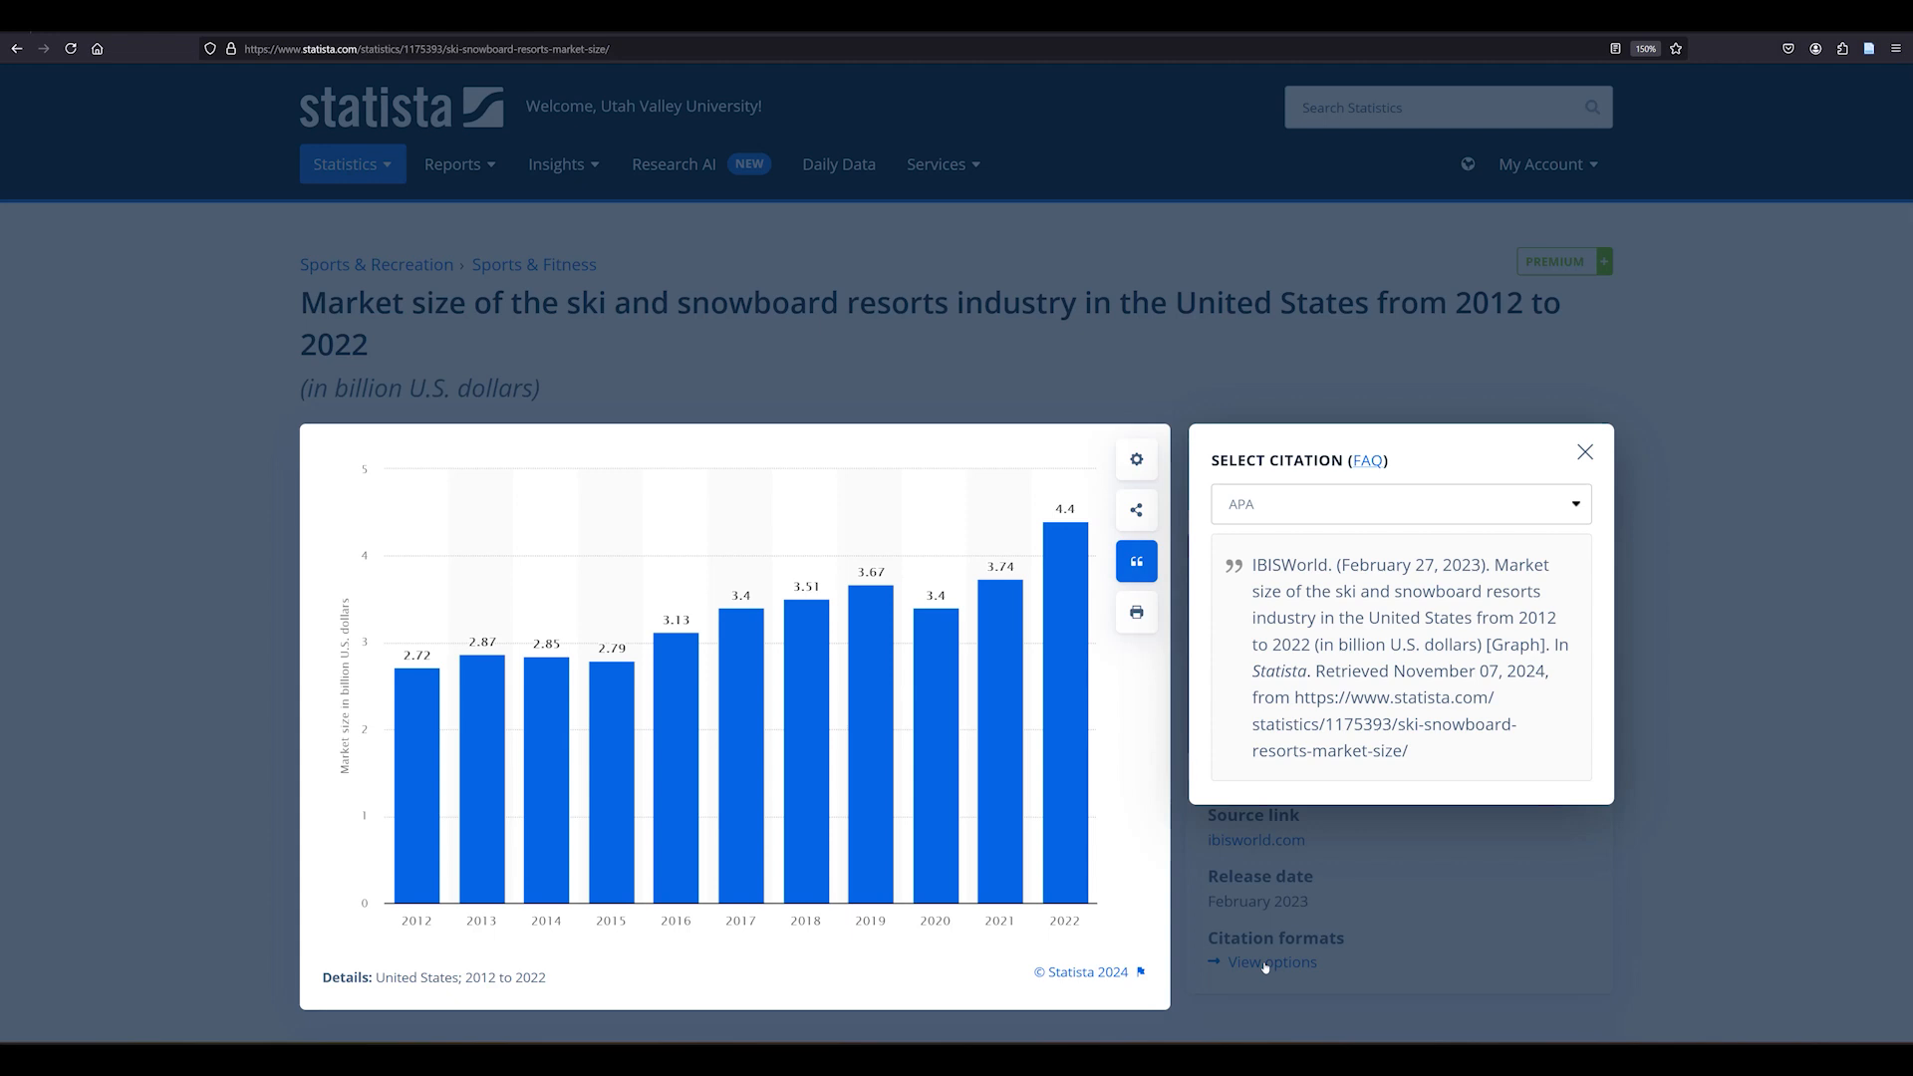
mouse_move(1393, 891)
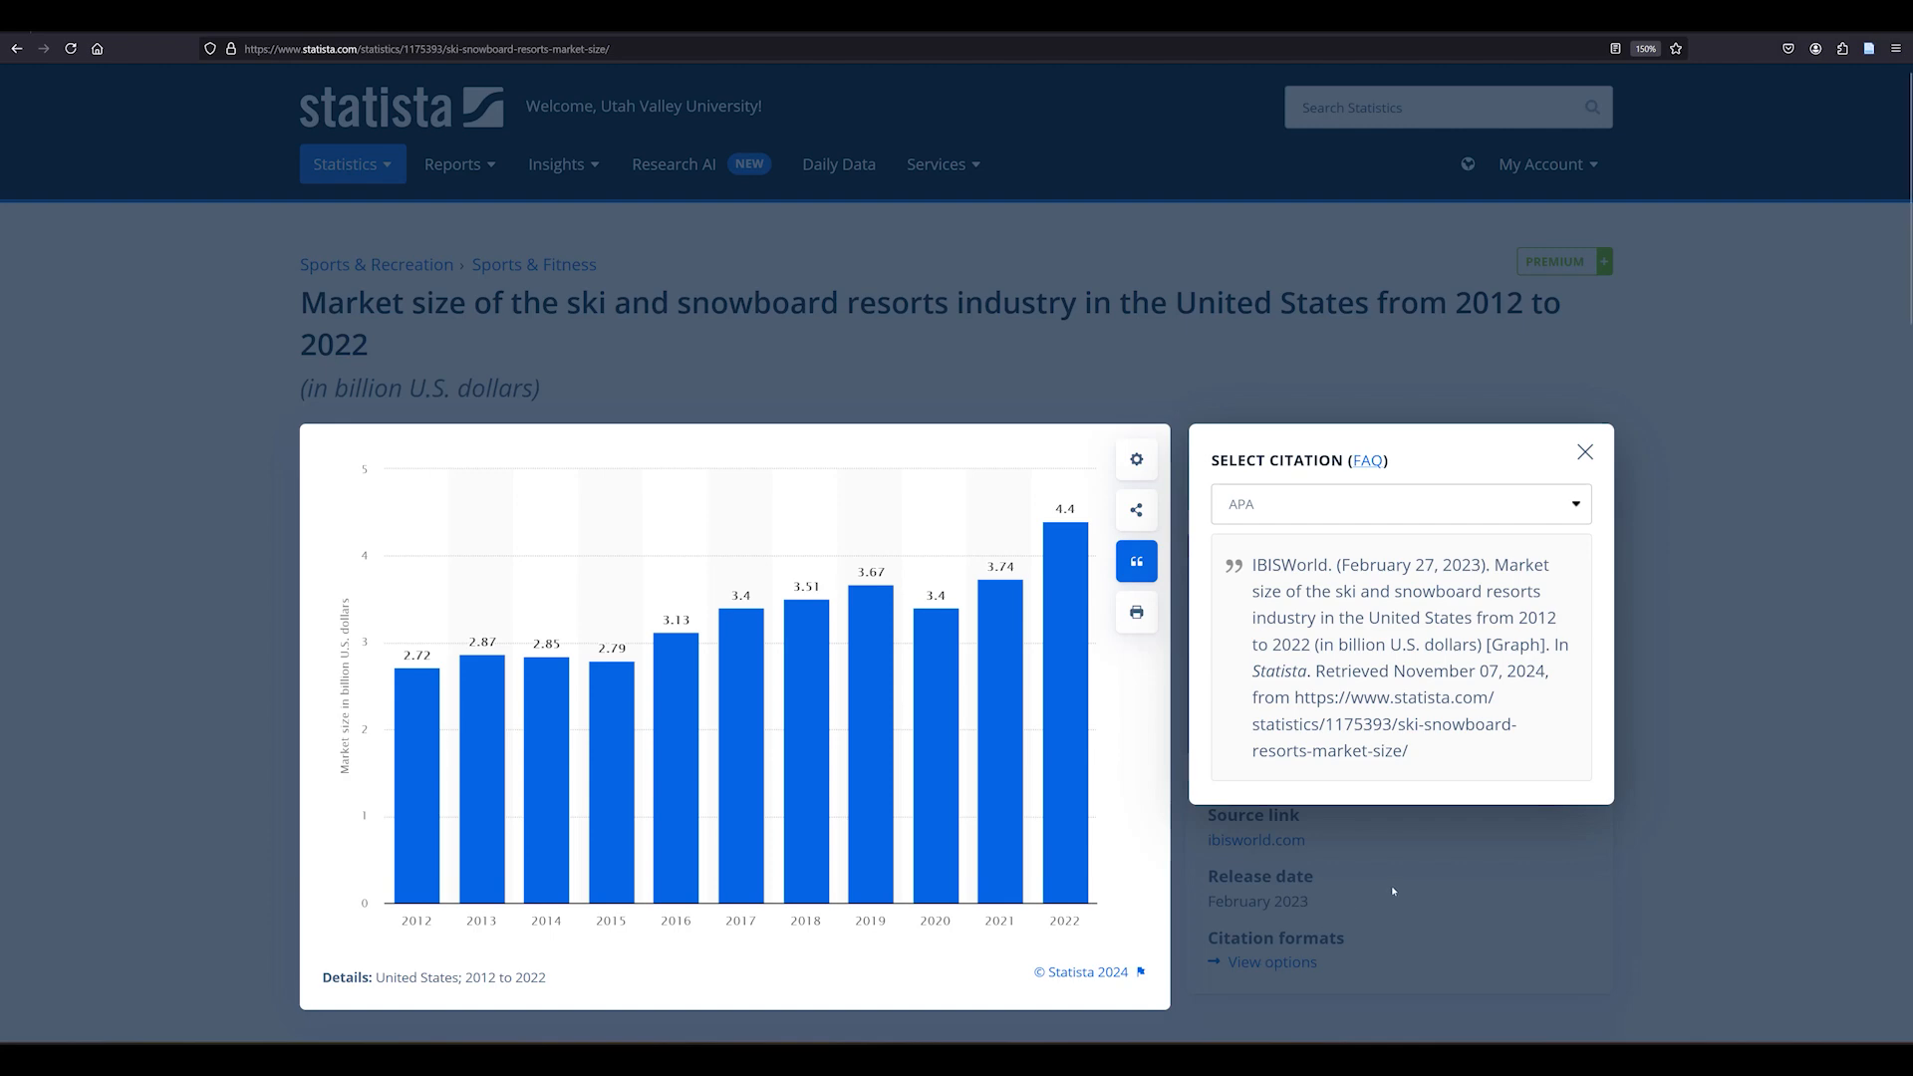
Step: Move down to the statistic's description and related ski statistics
scroll(down, 3)
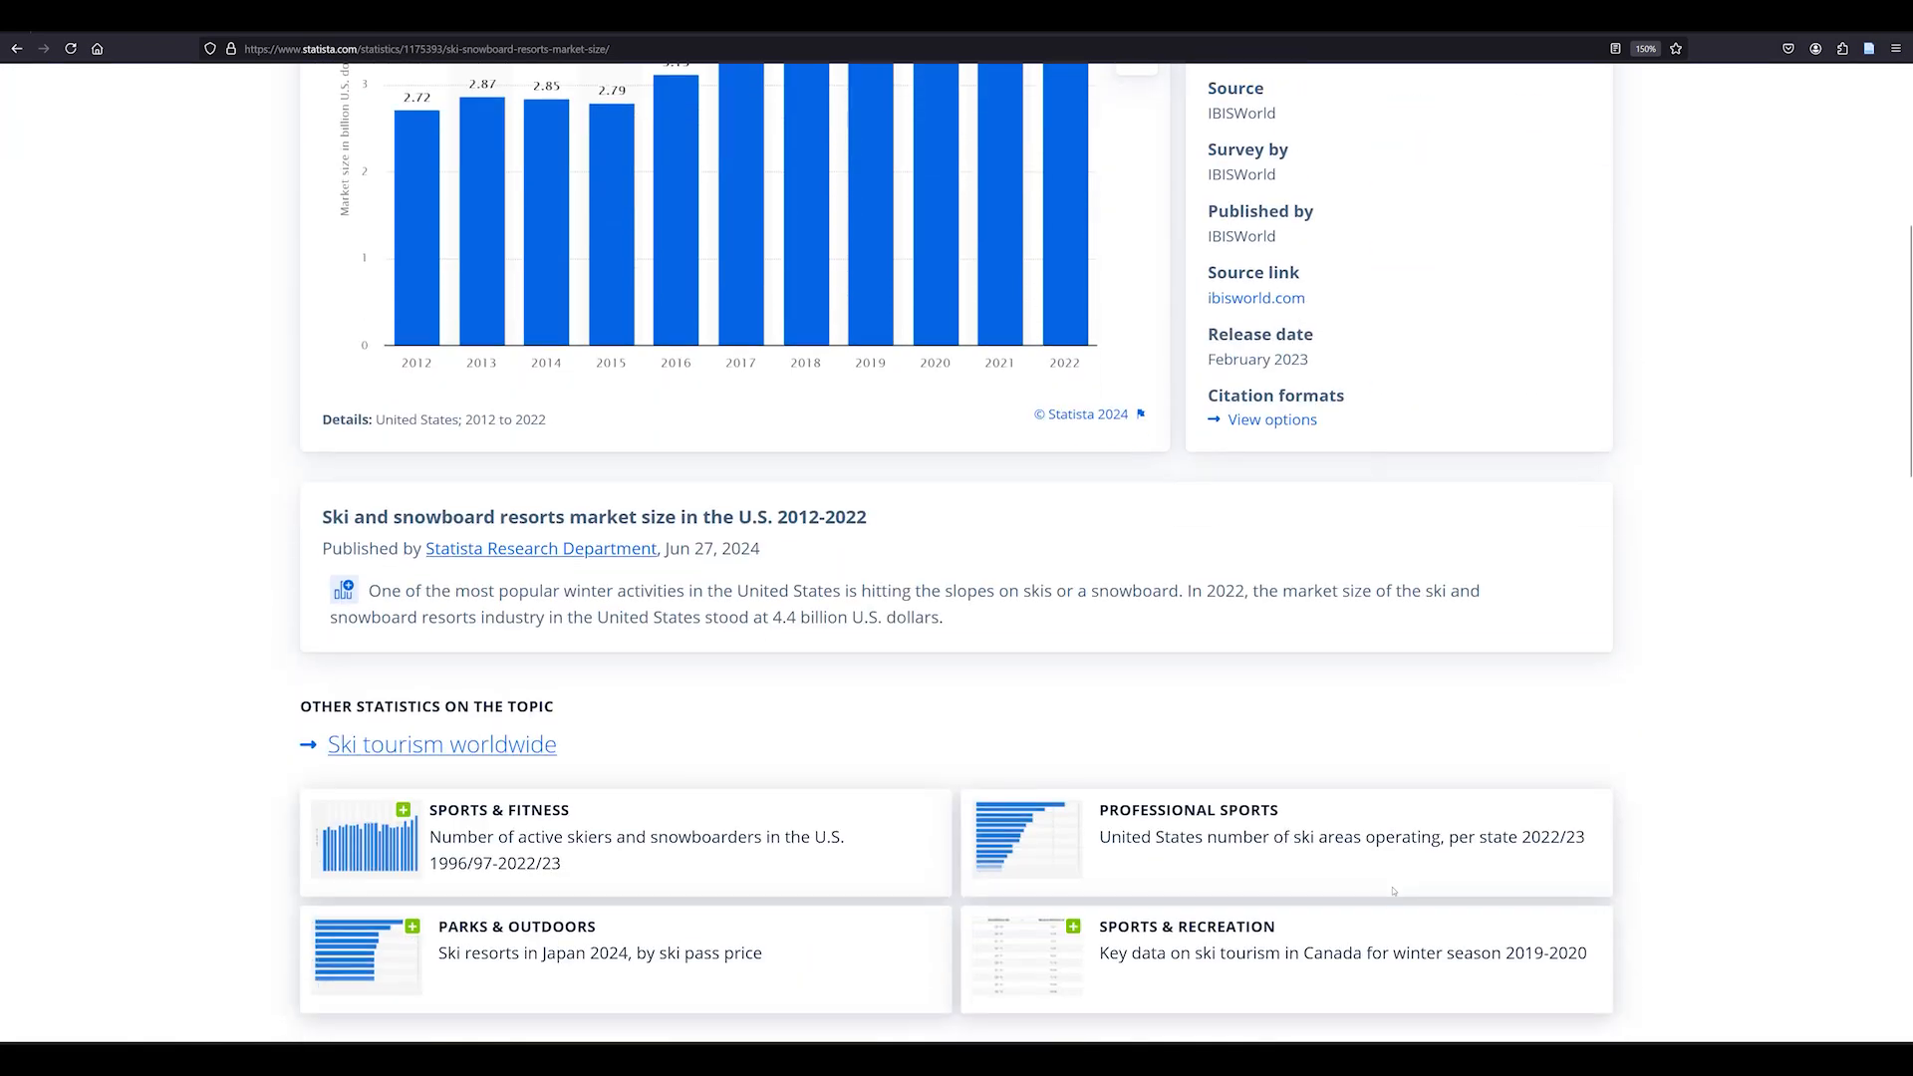
Step: Go to the related Ski tourism worldwide report, then back to the Statista home page
scroll(down, 3)
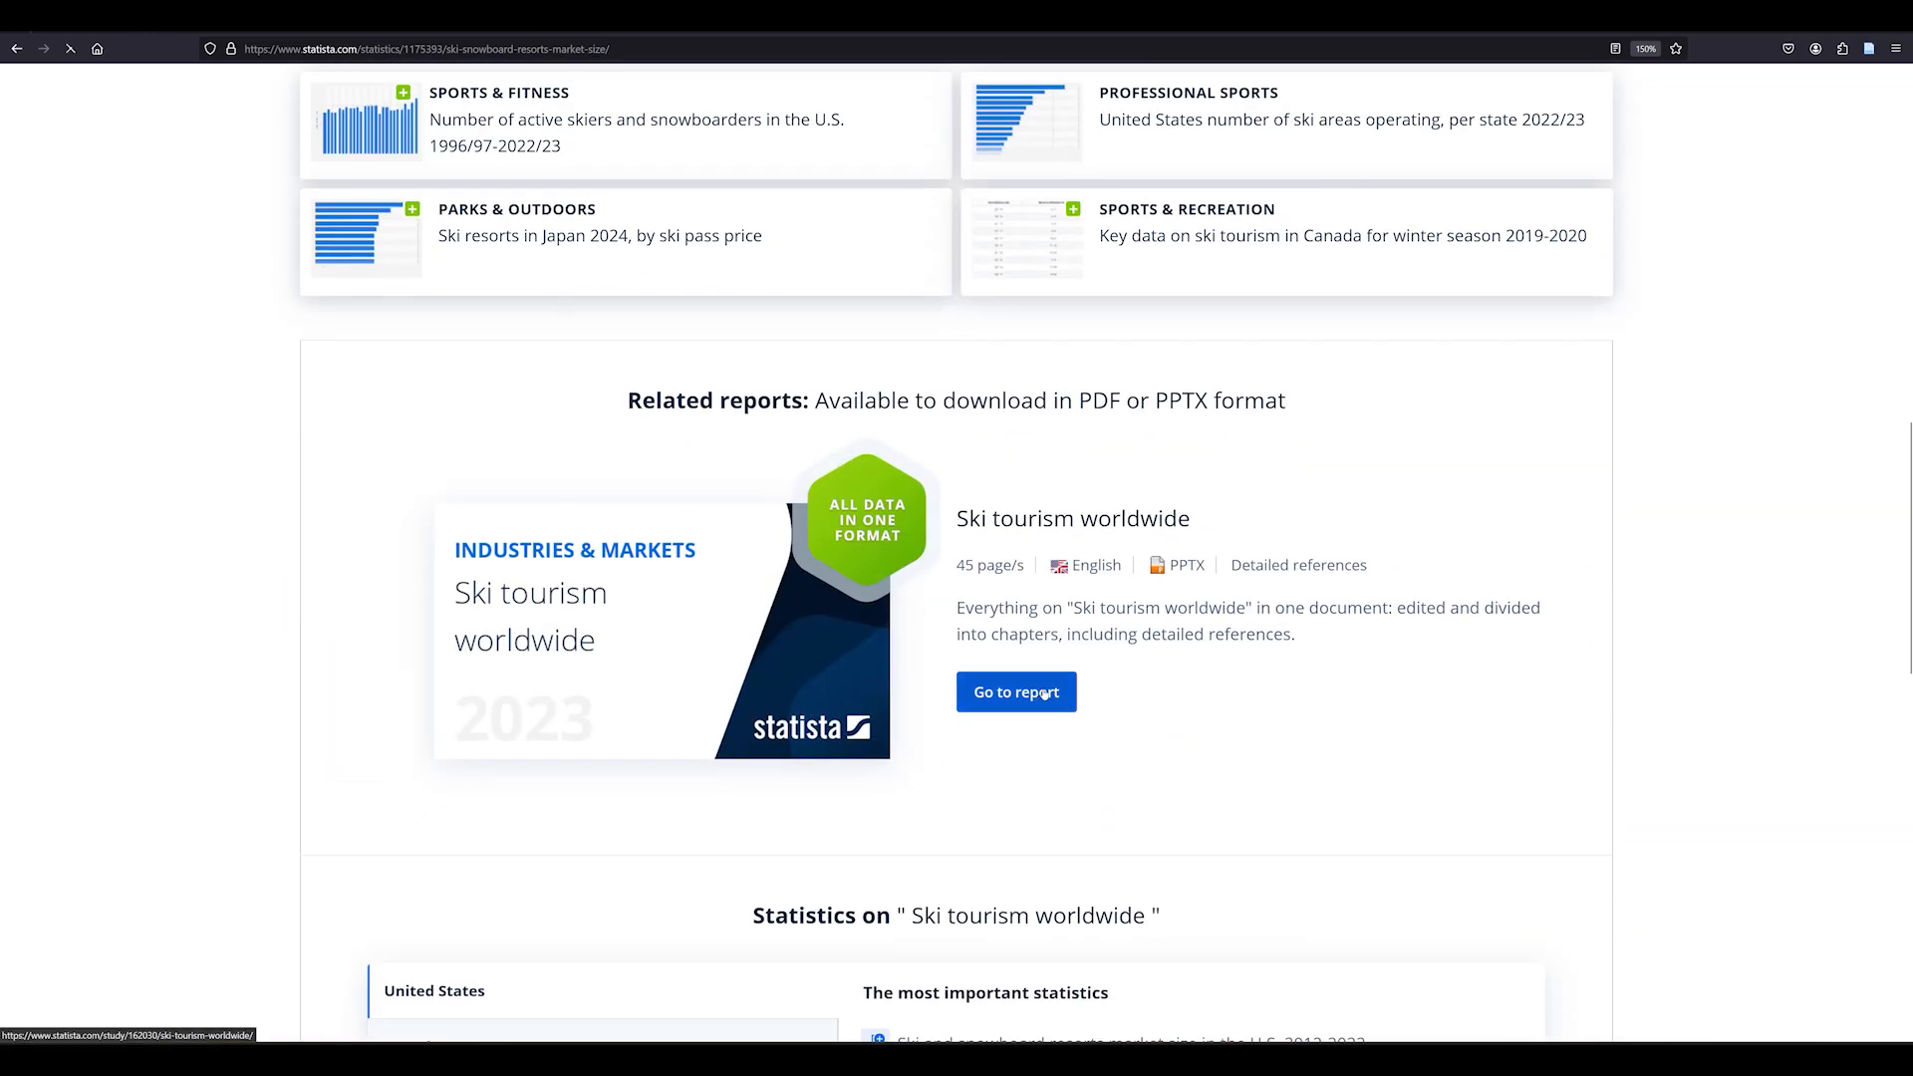
click(1015, 692)
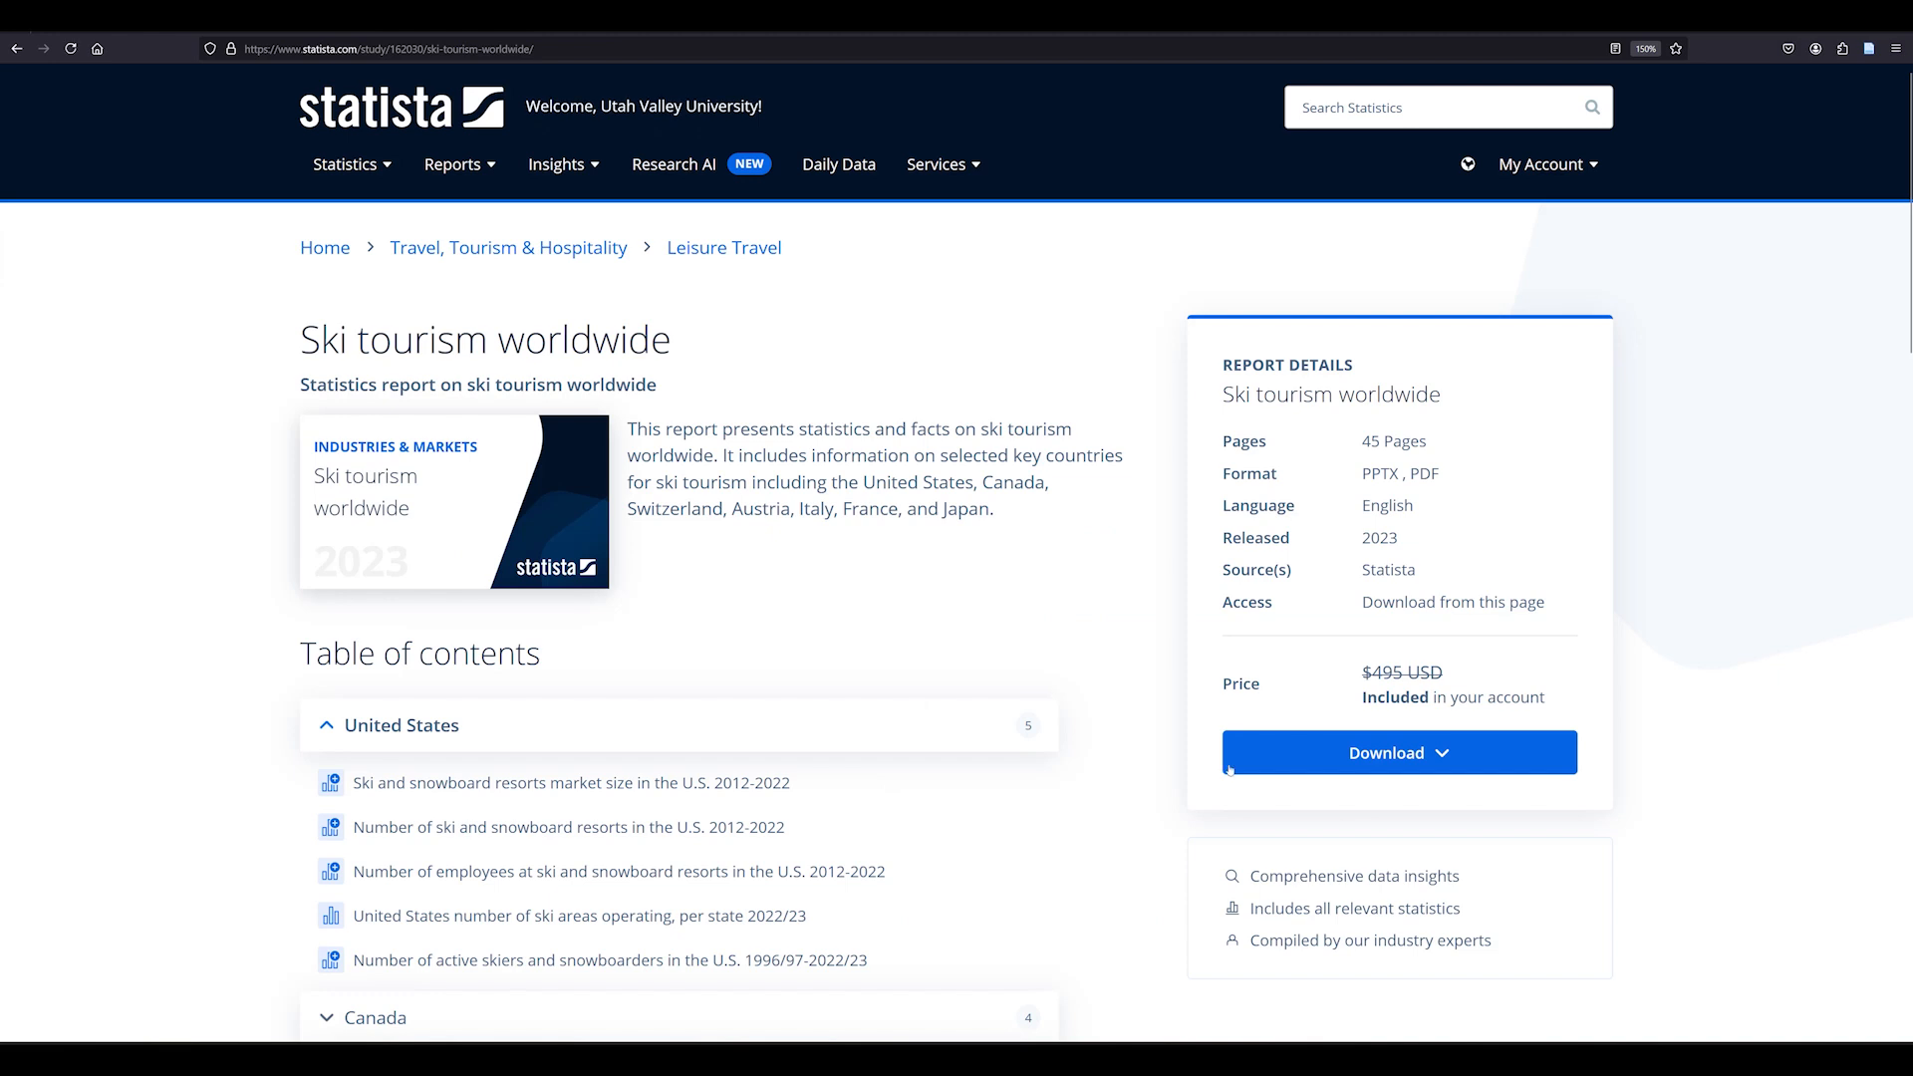
click(1399, 751)
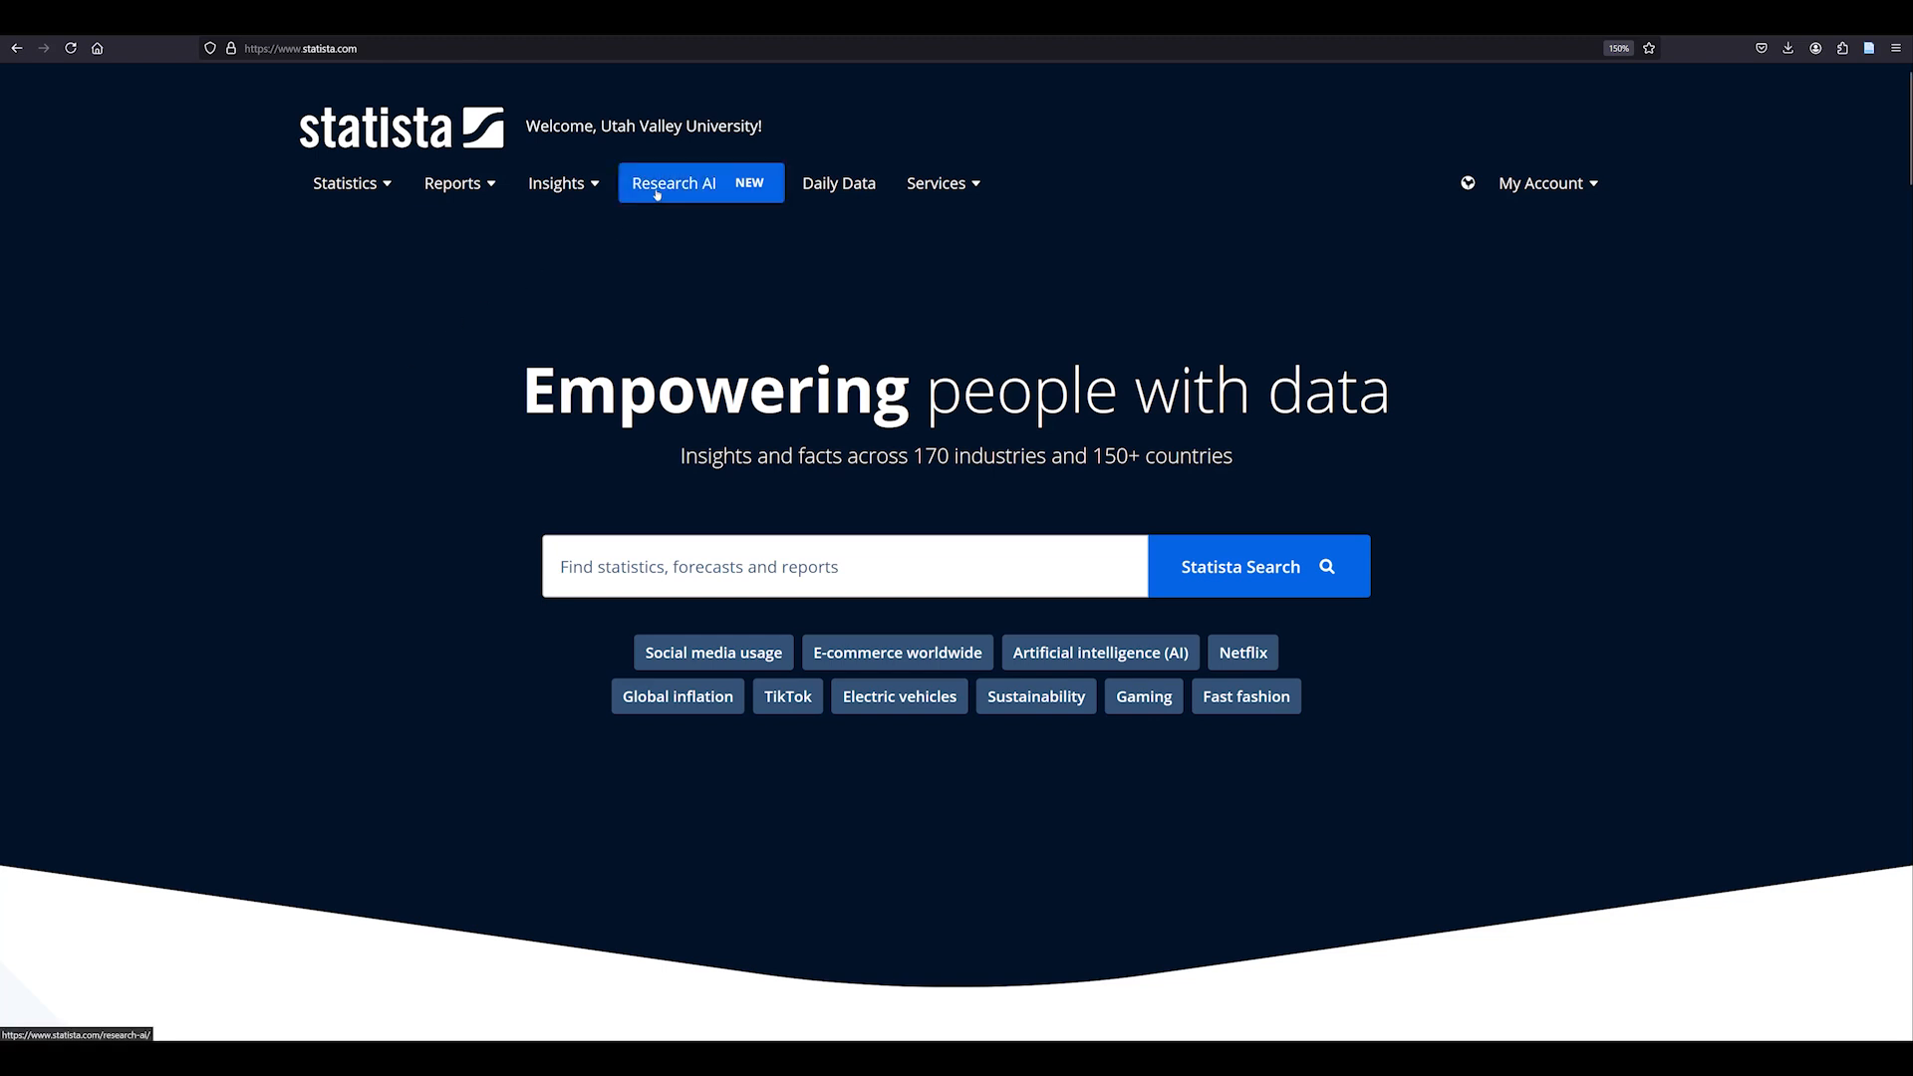
Step: Ask Research AI 'What are the most common snow skiing injuries and how can they be prevented?'
click(671, 184)
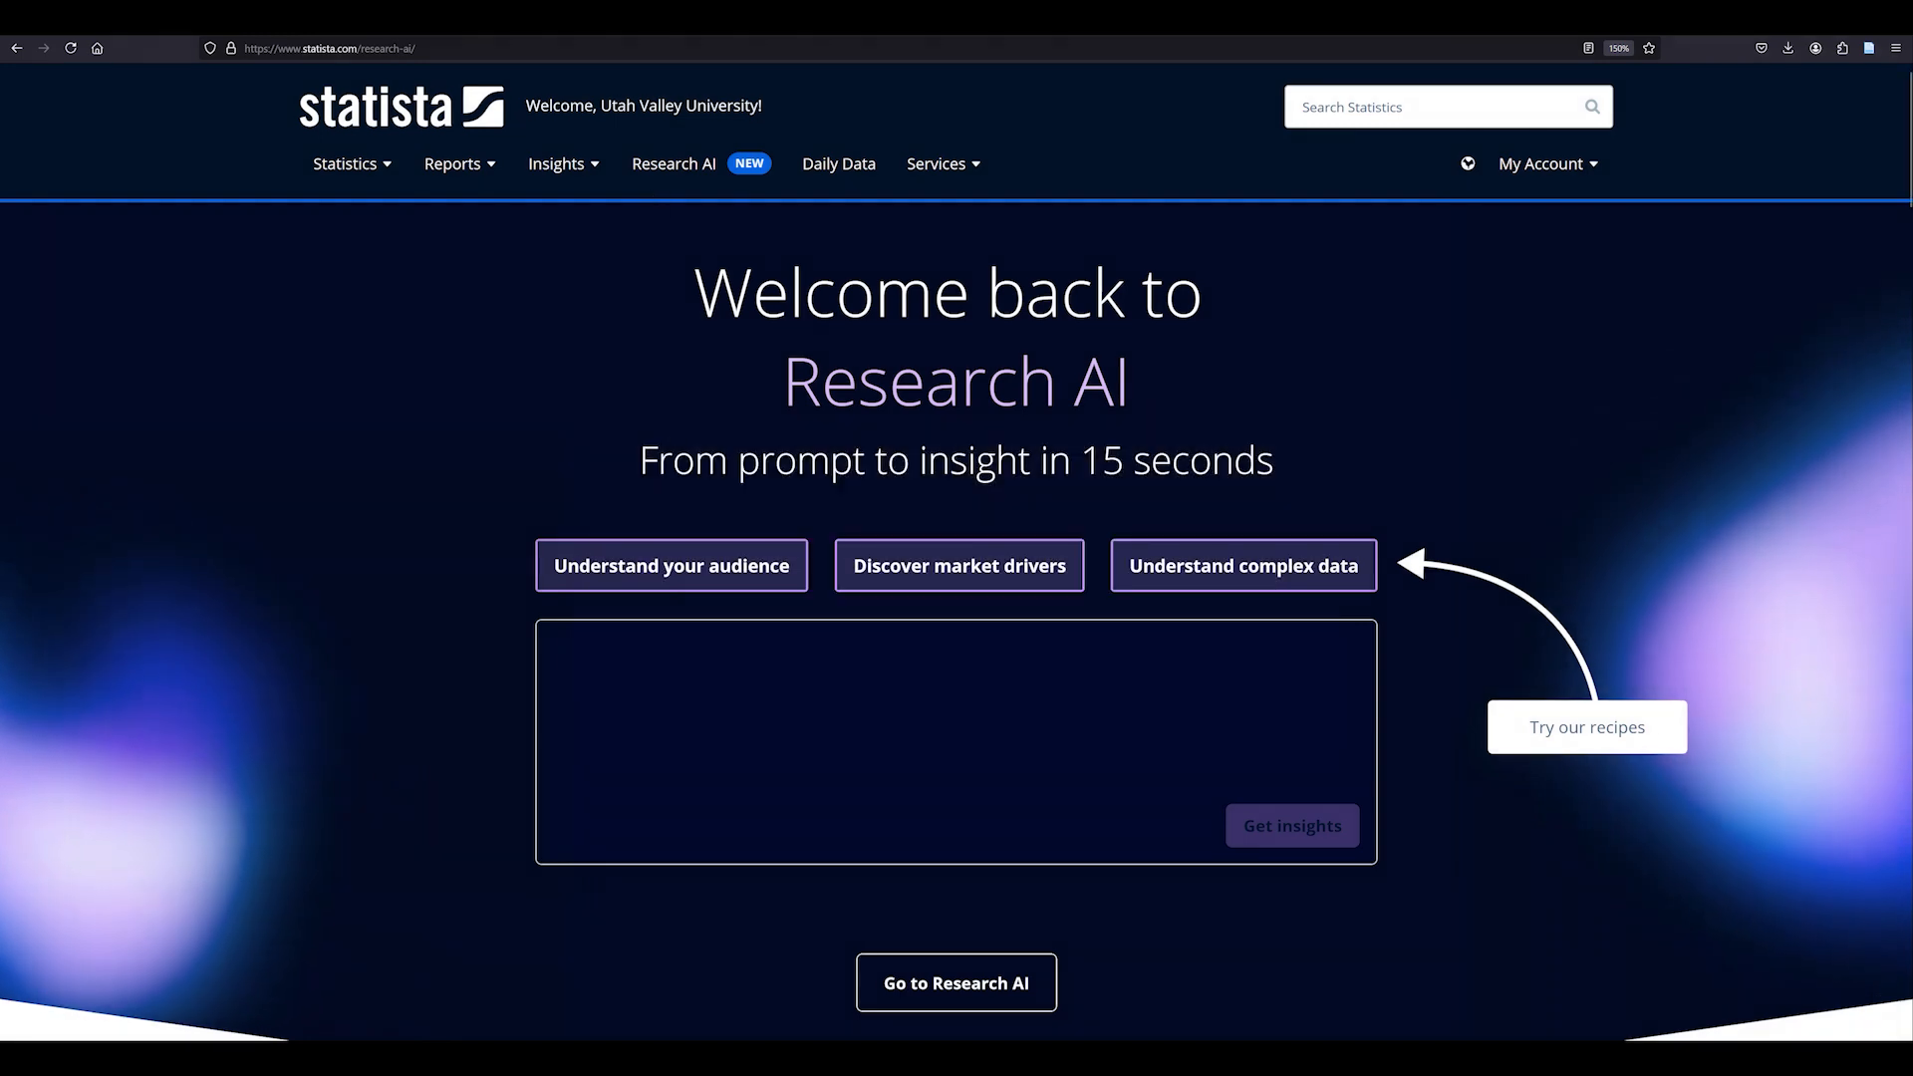
text(What are the most common snow skiing injuries and how can they be prevented?)
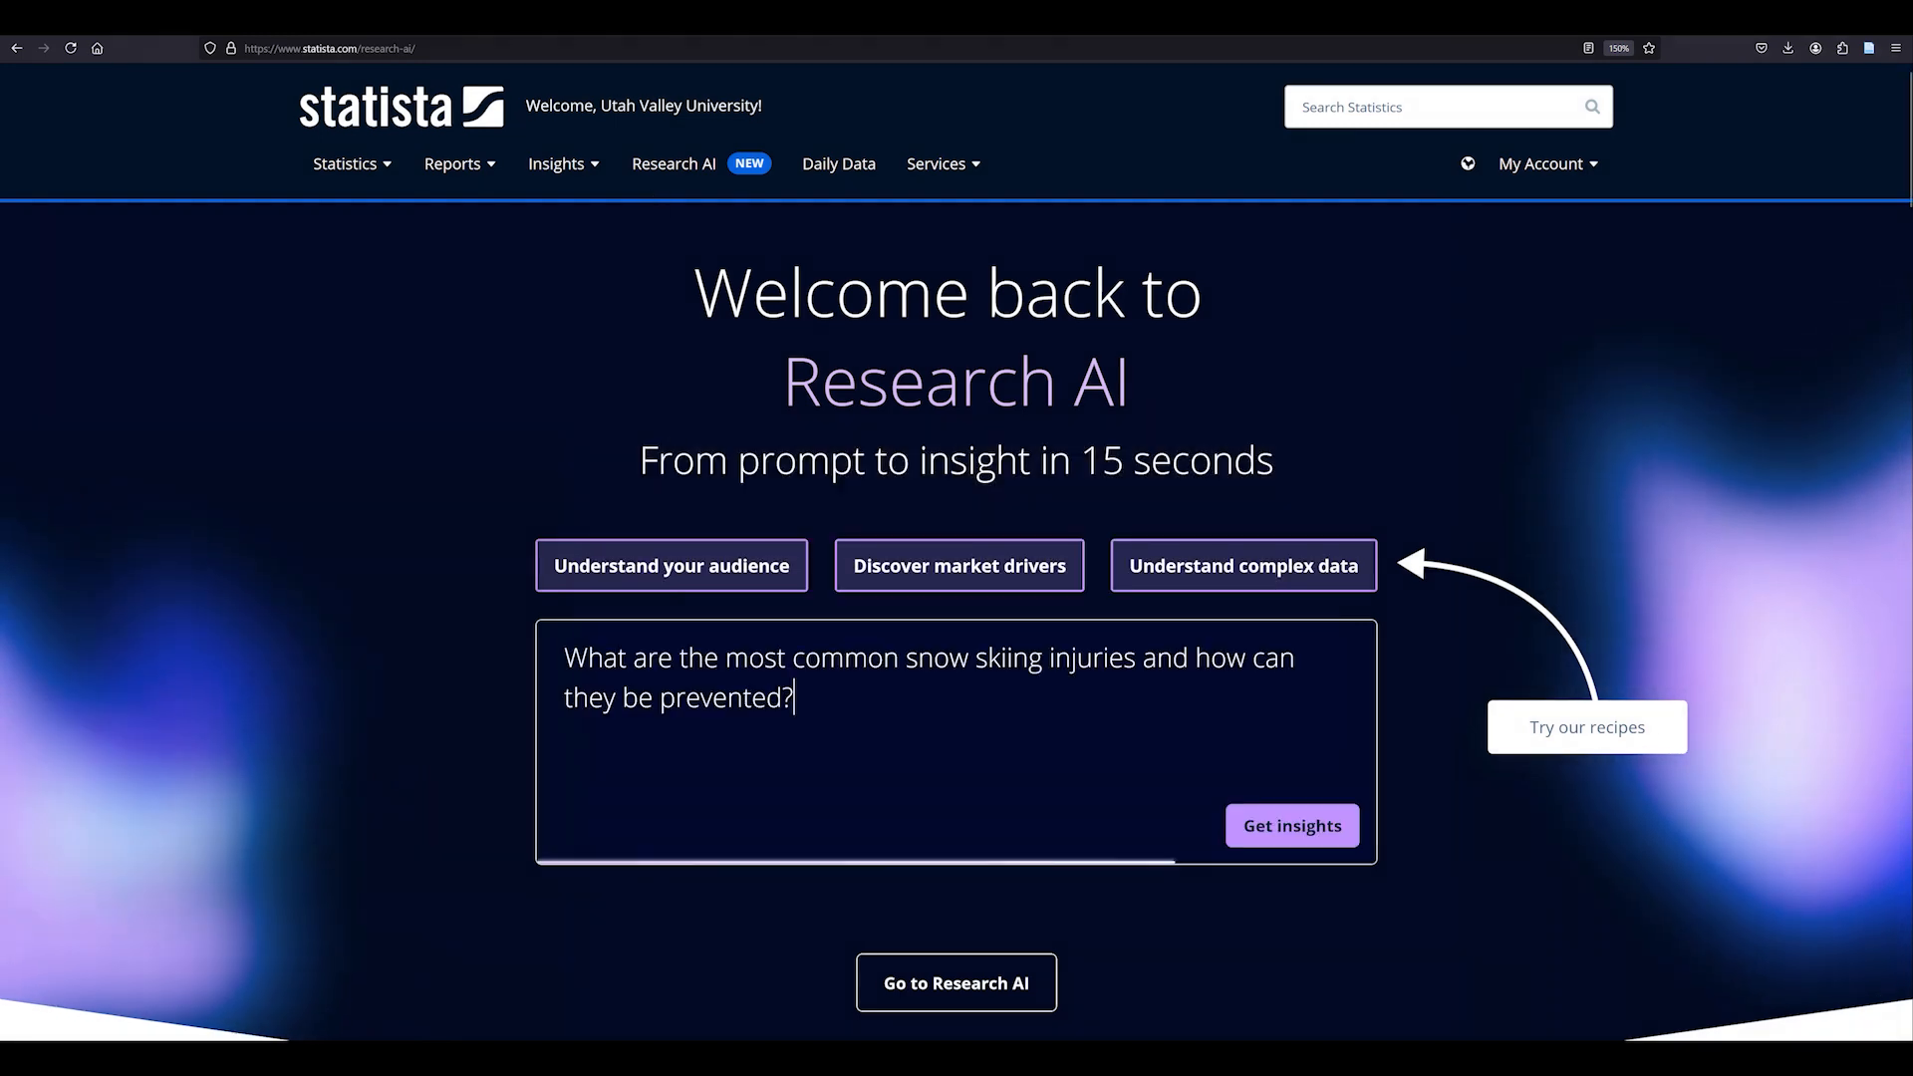
mouse_move(1329, 857)
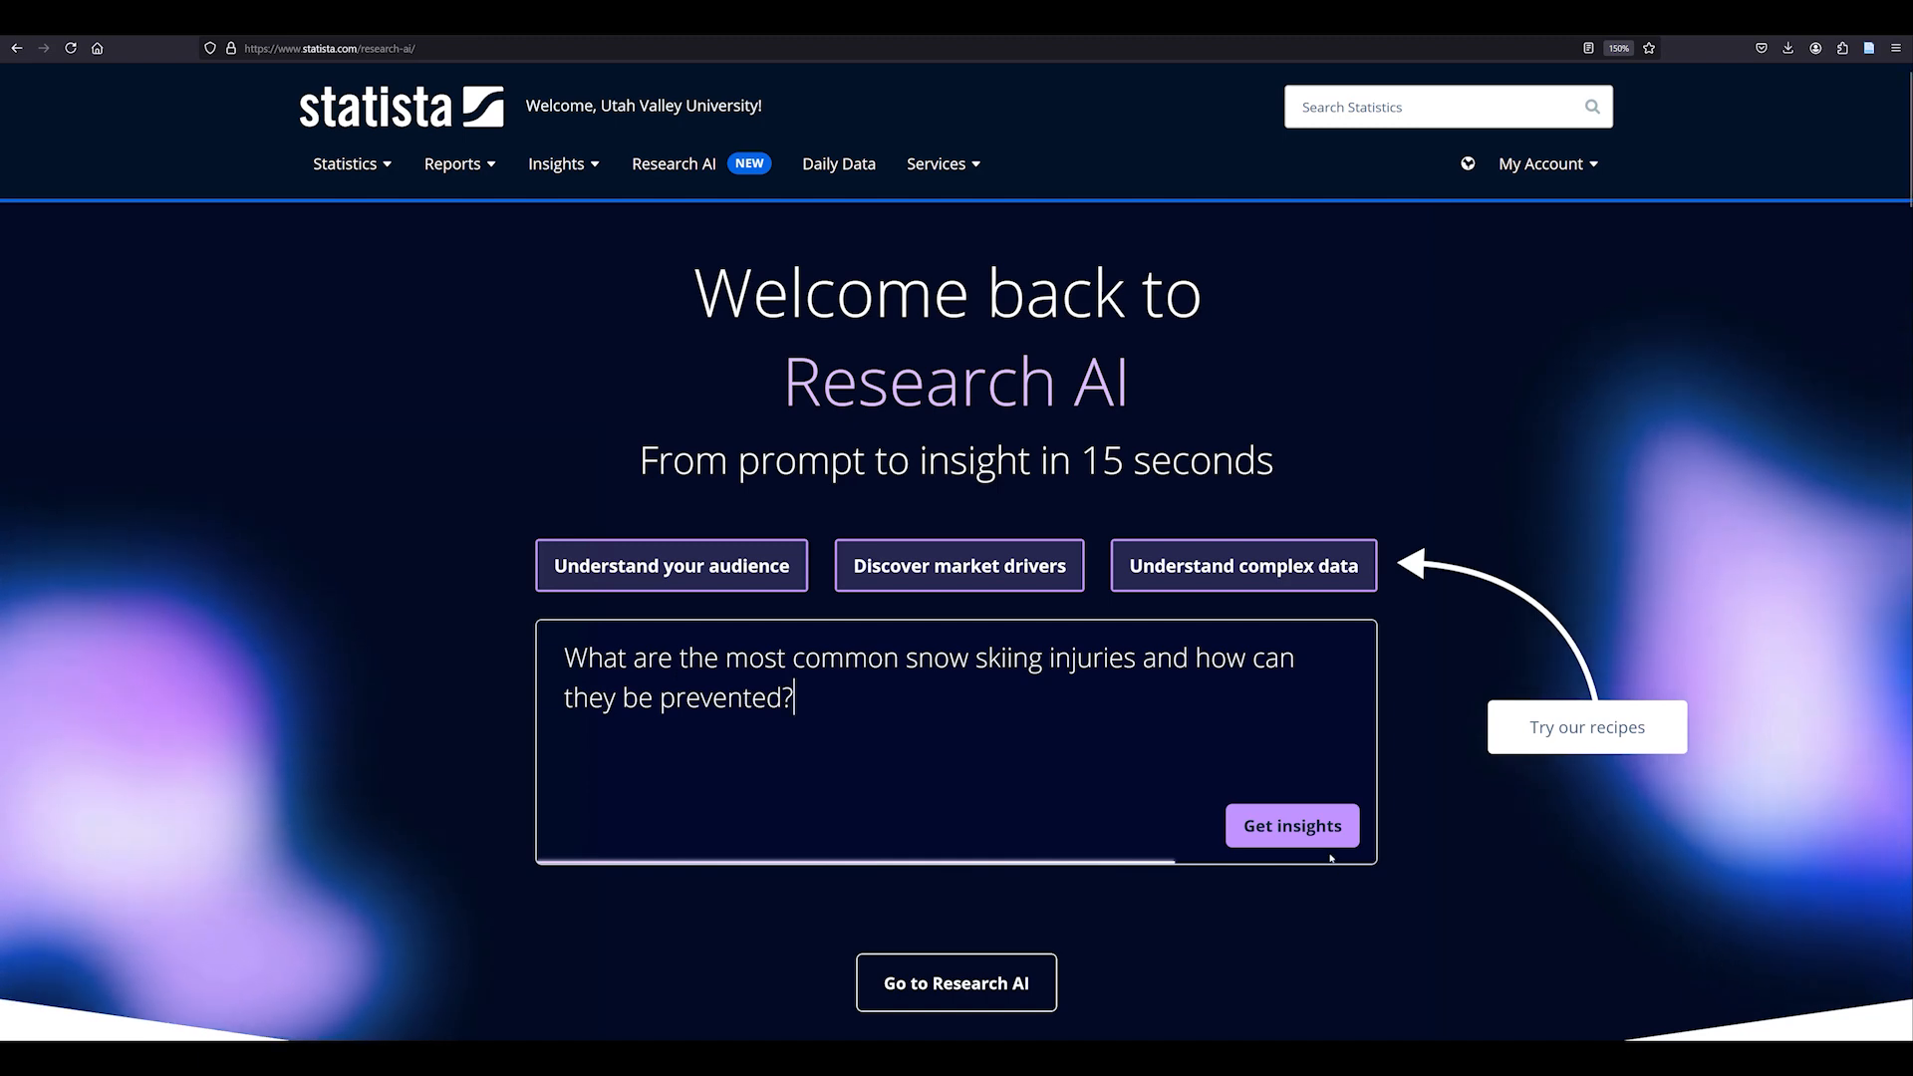
Step: Get insights and read the skiing-injury answer, its sources and recommendations
click(1289, 825)
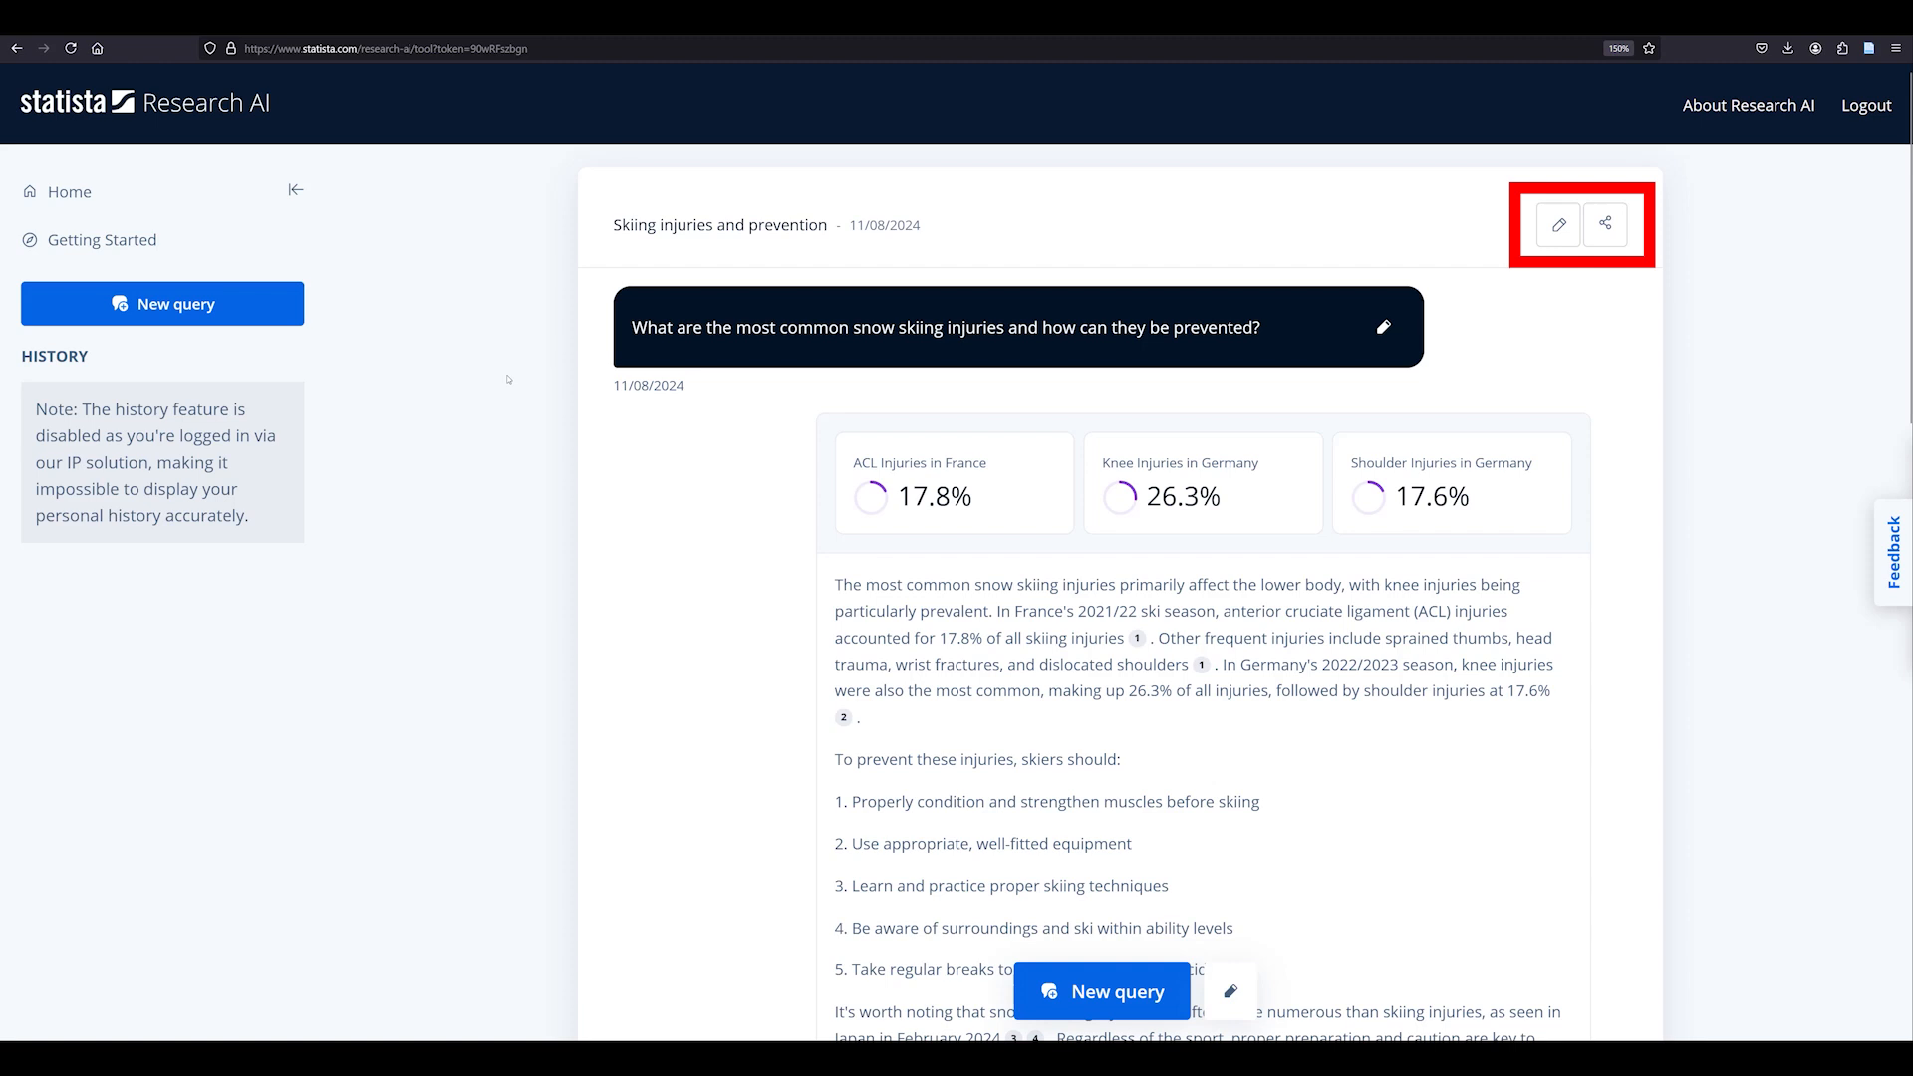
scroll(down, 3)
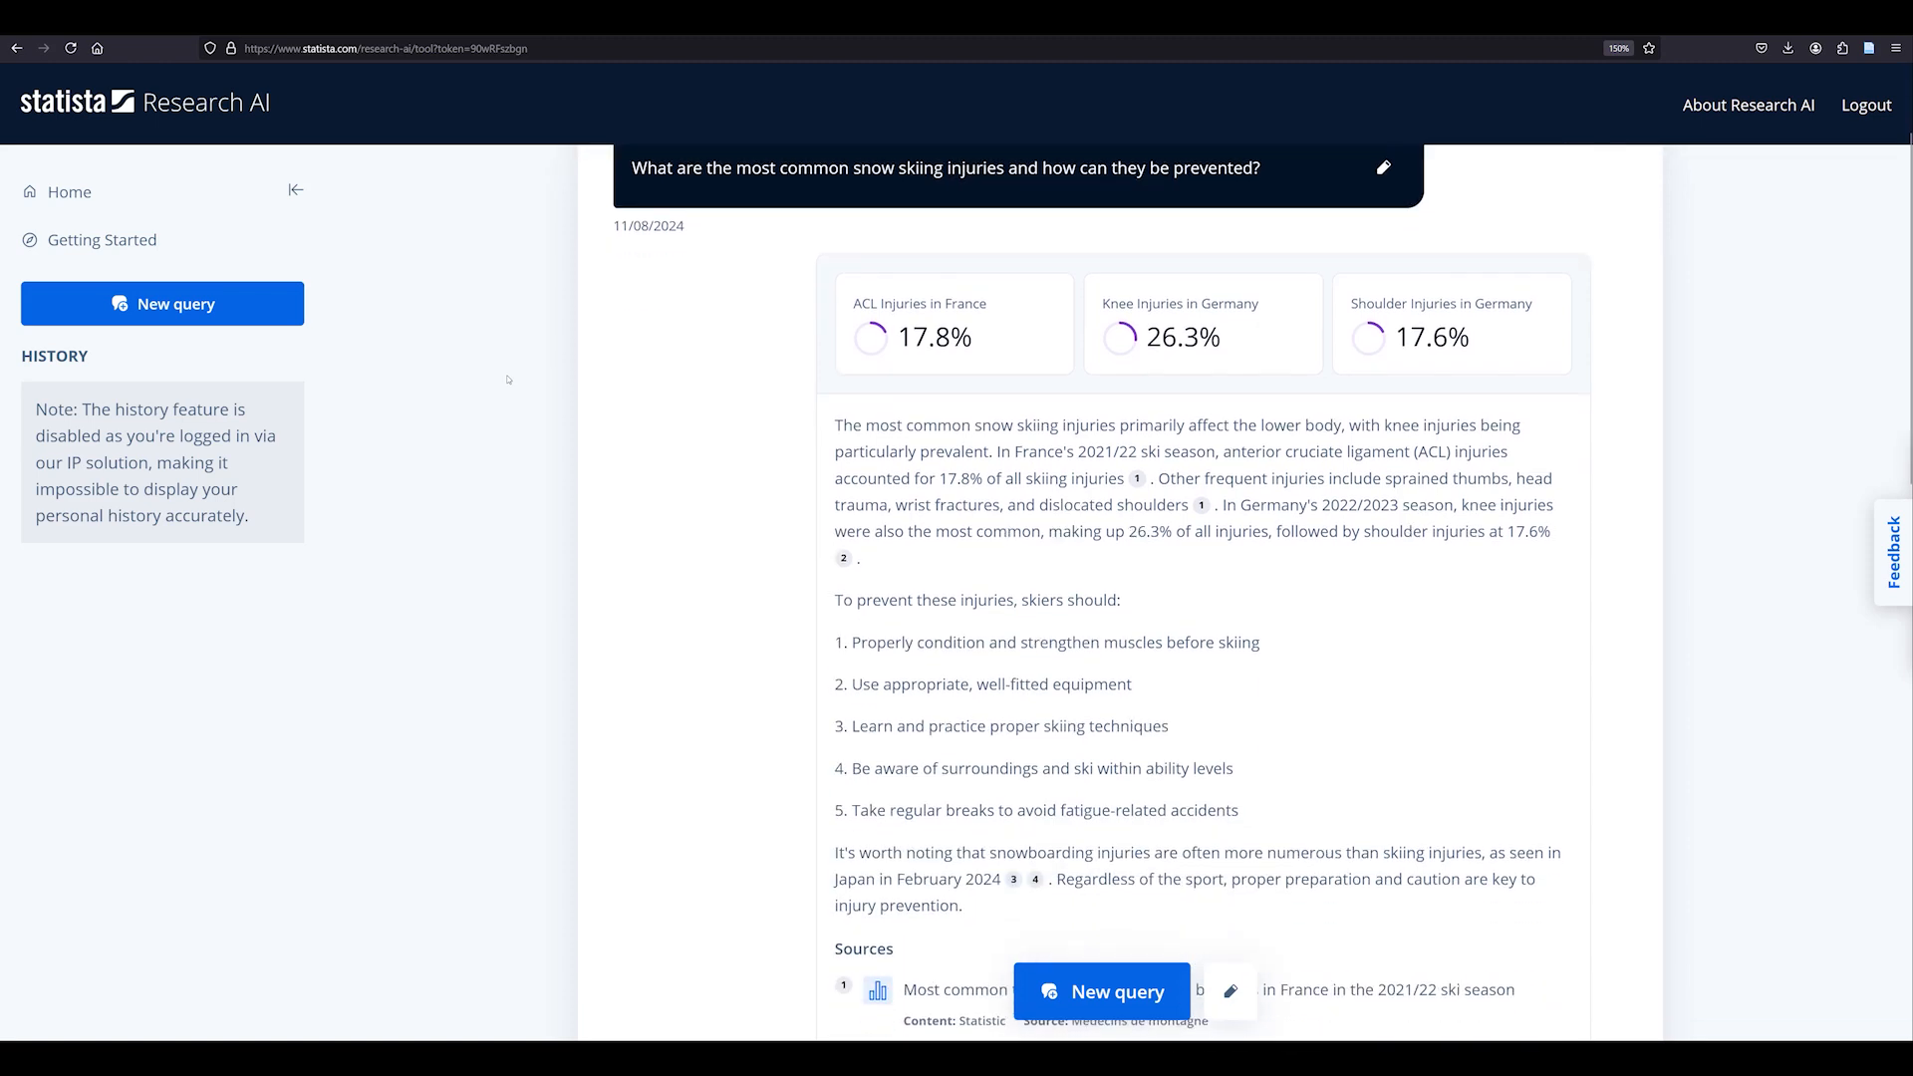
scroll(down, 3)
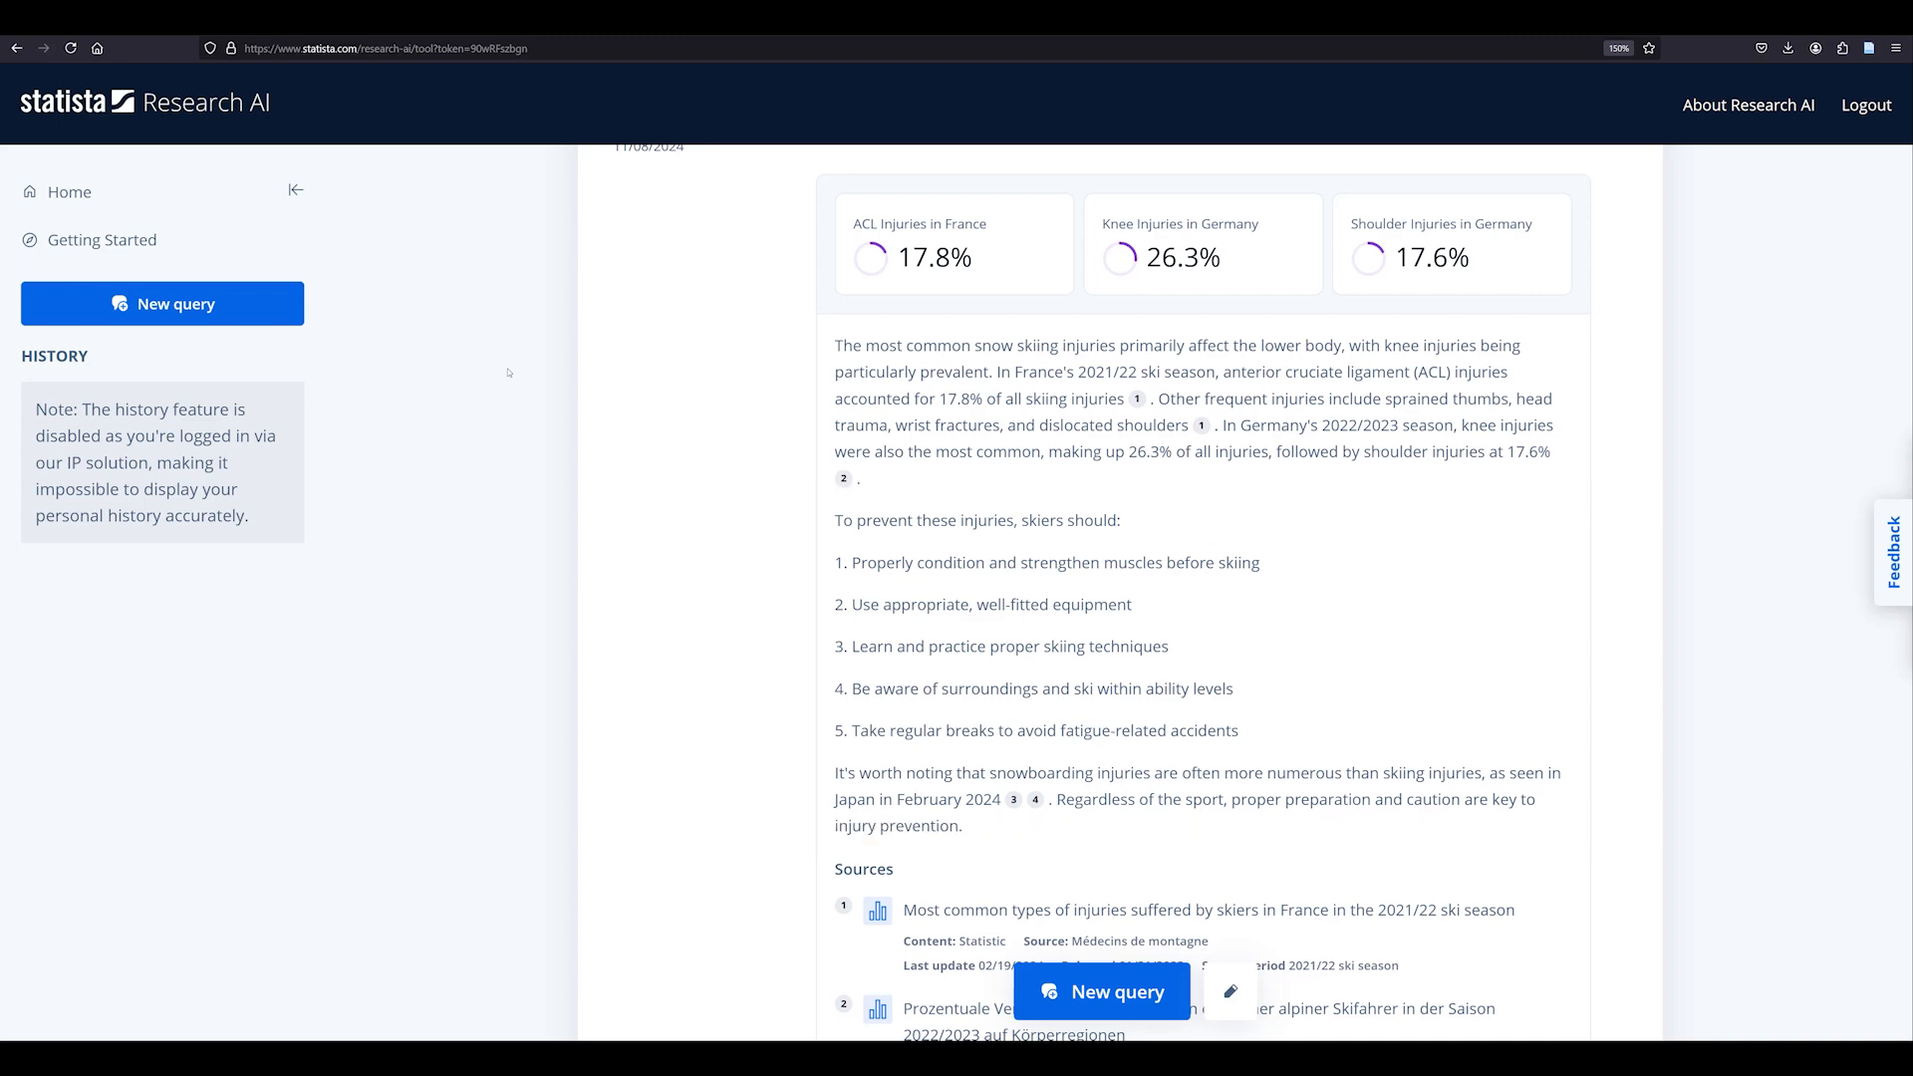
scroll(down, 3)
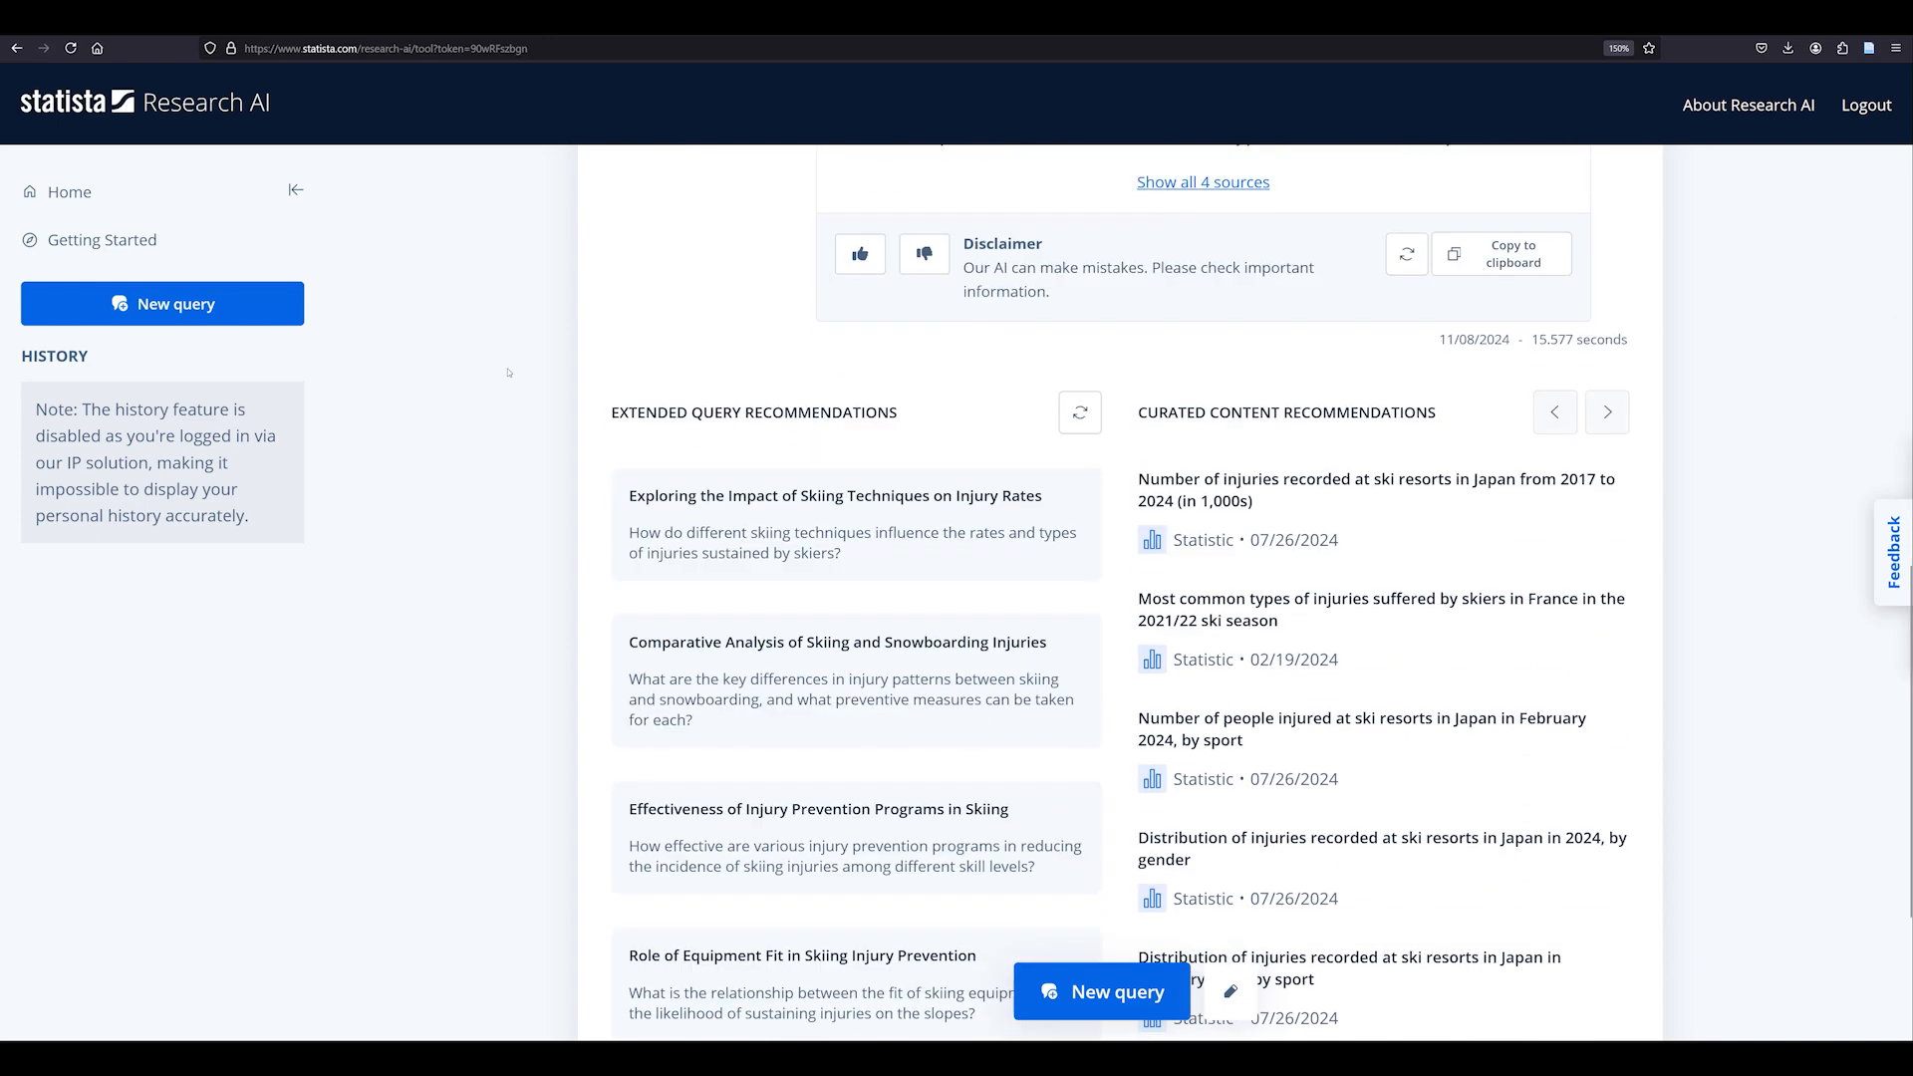
scroll(down, 3)
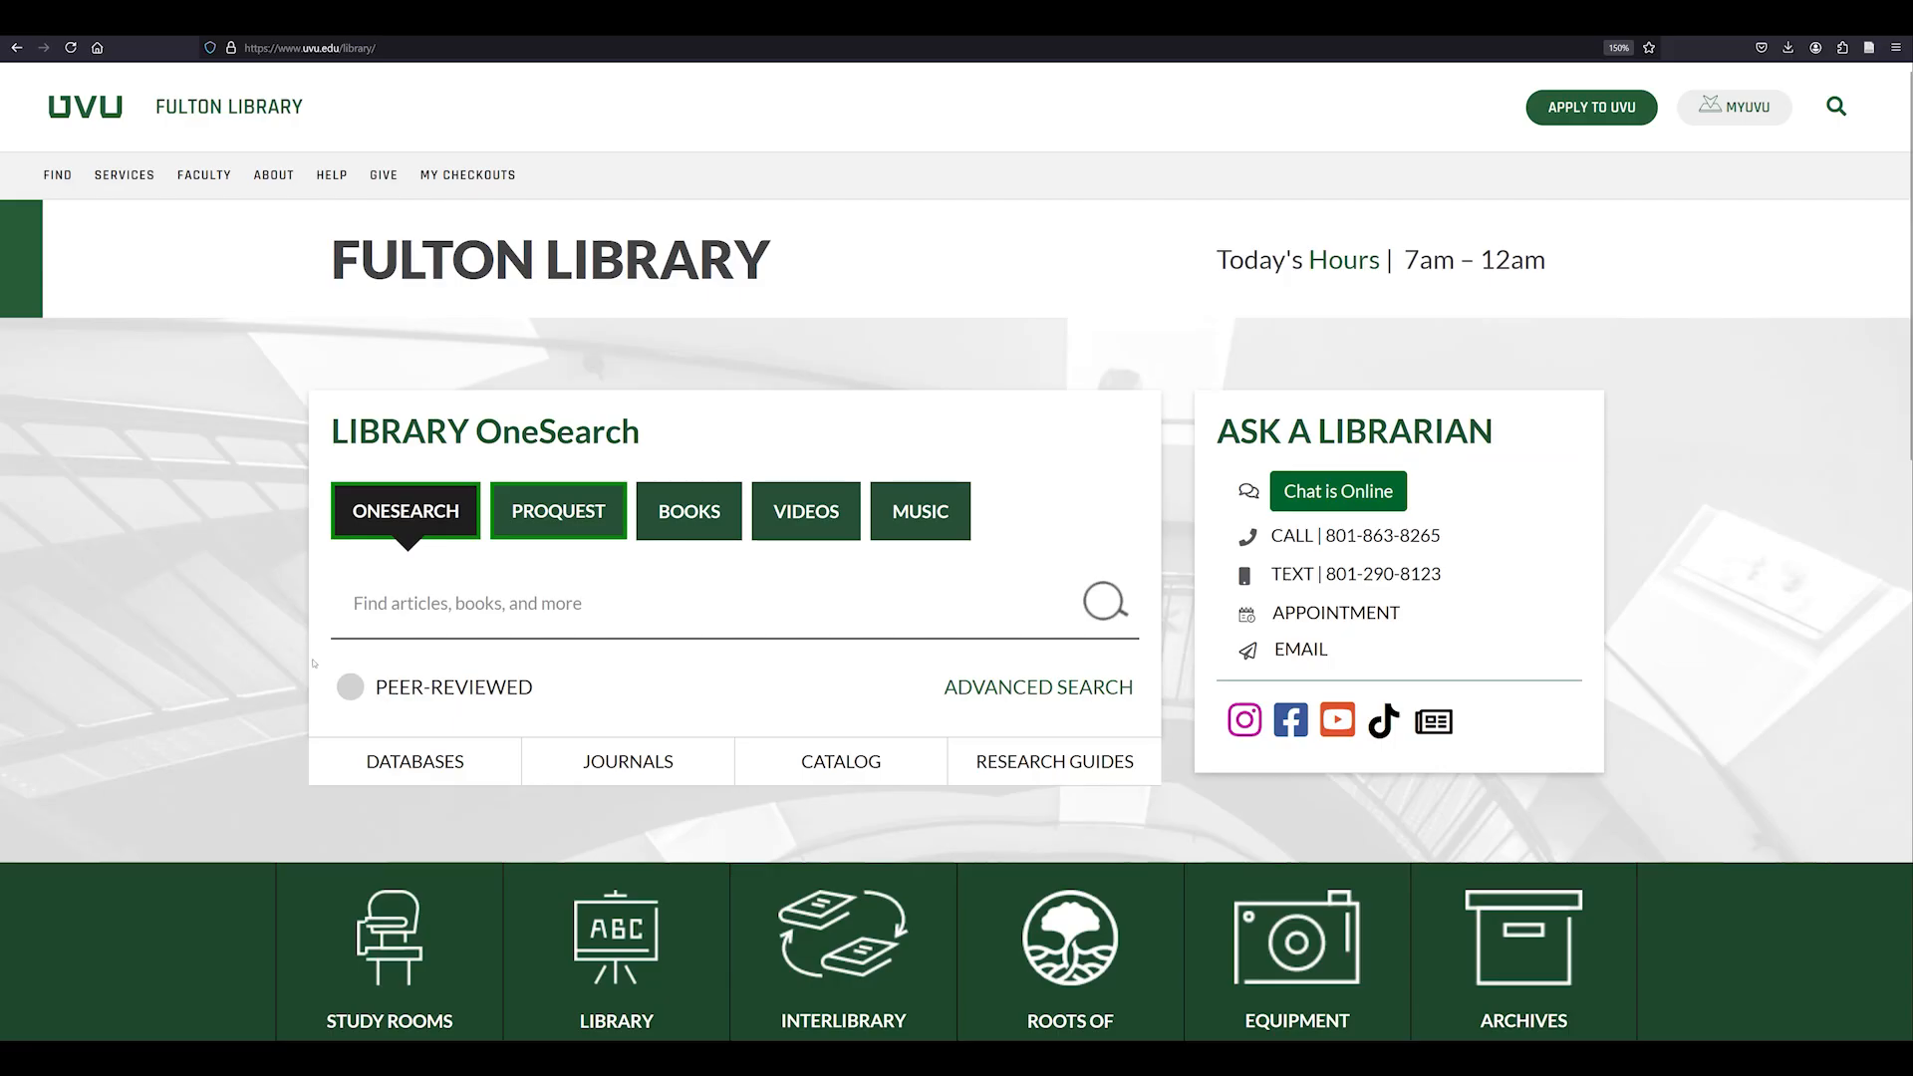
Step: Filter Fulton Library Databases to the 30 Statistical & Research Data entries and browse them
click(414, 759)
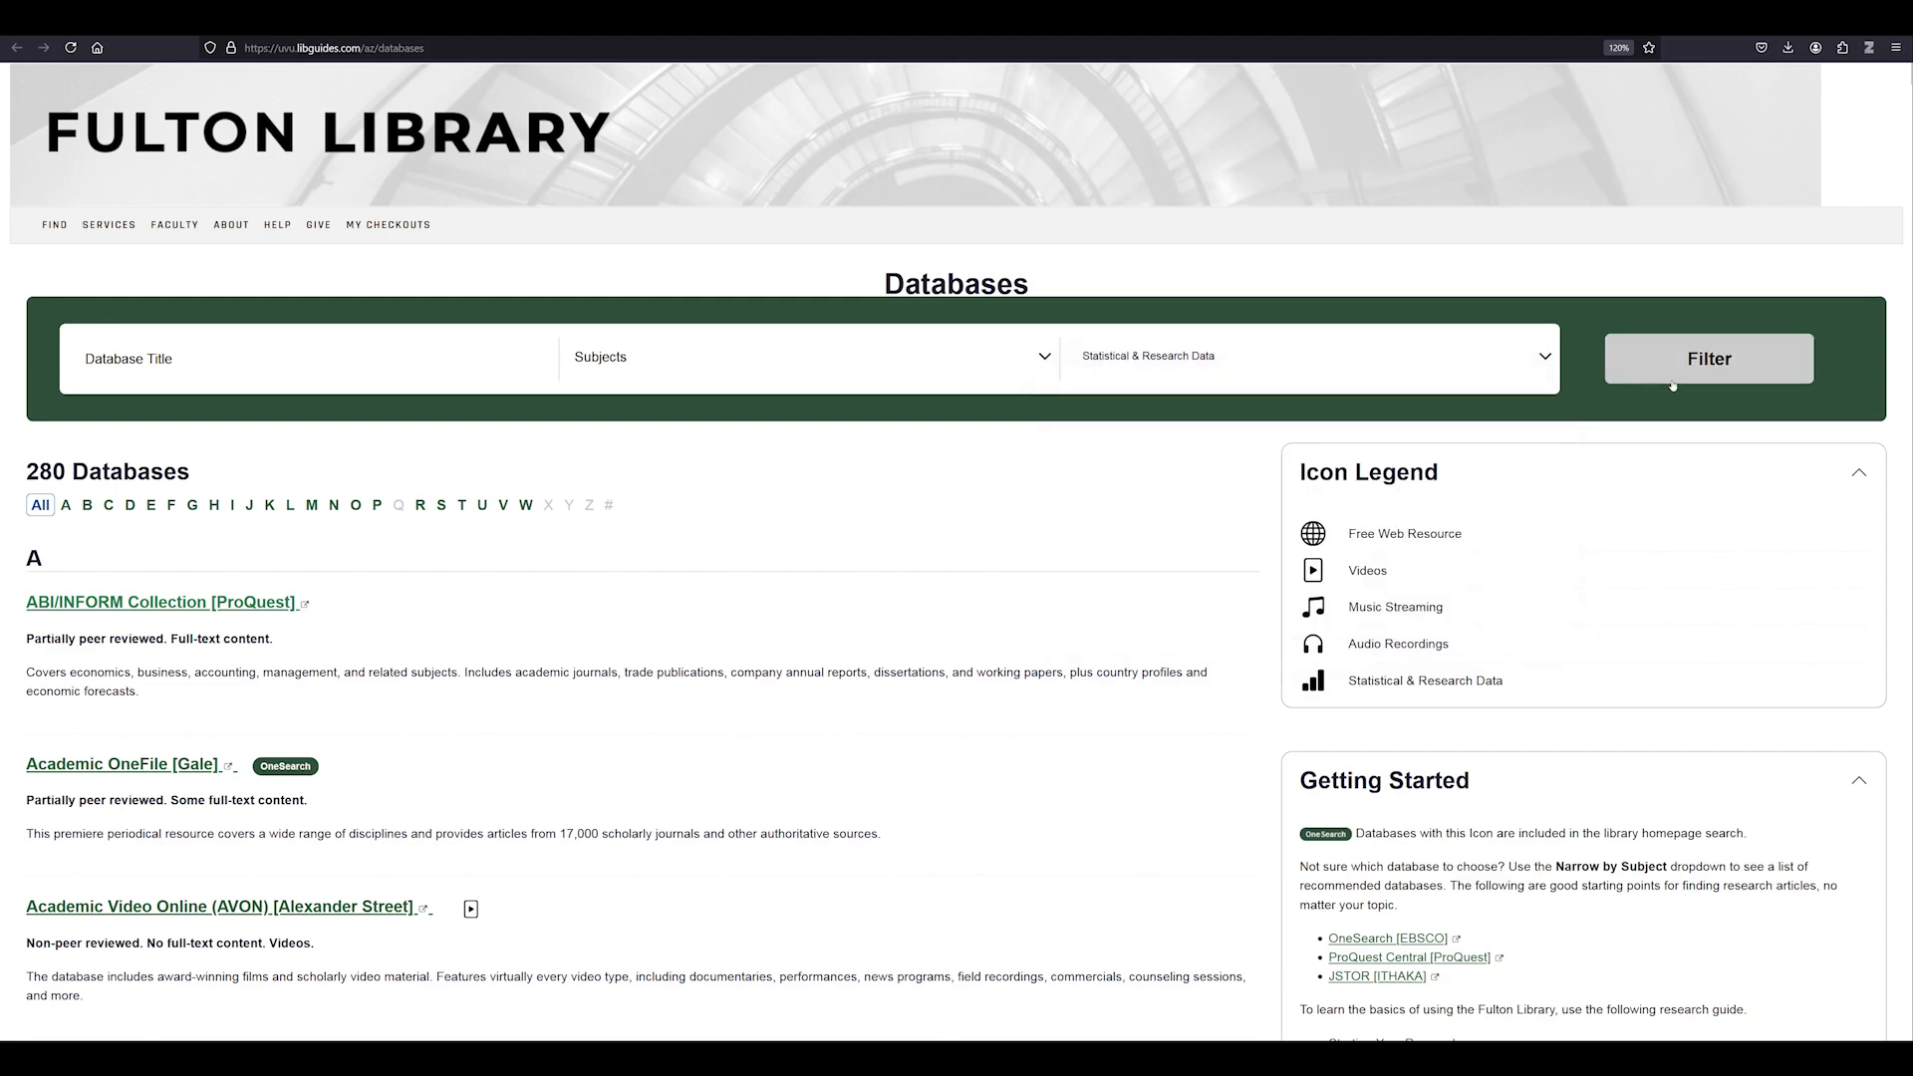
click(1708, 356)
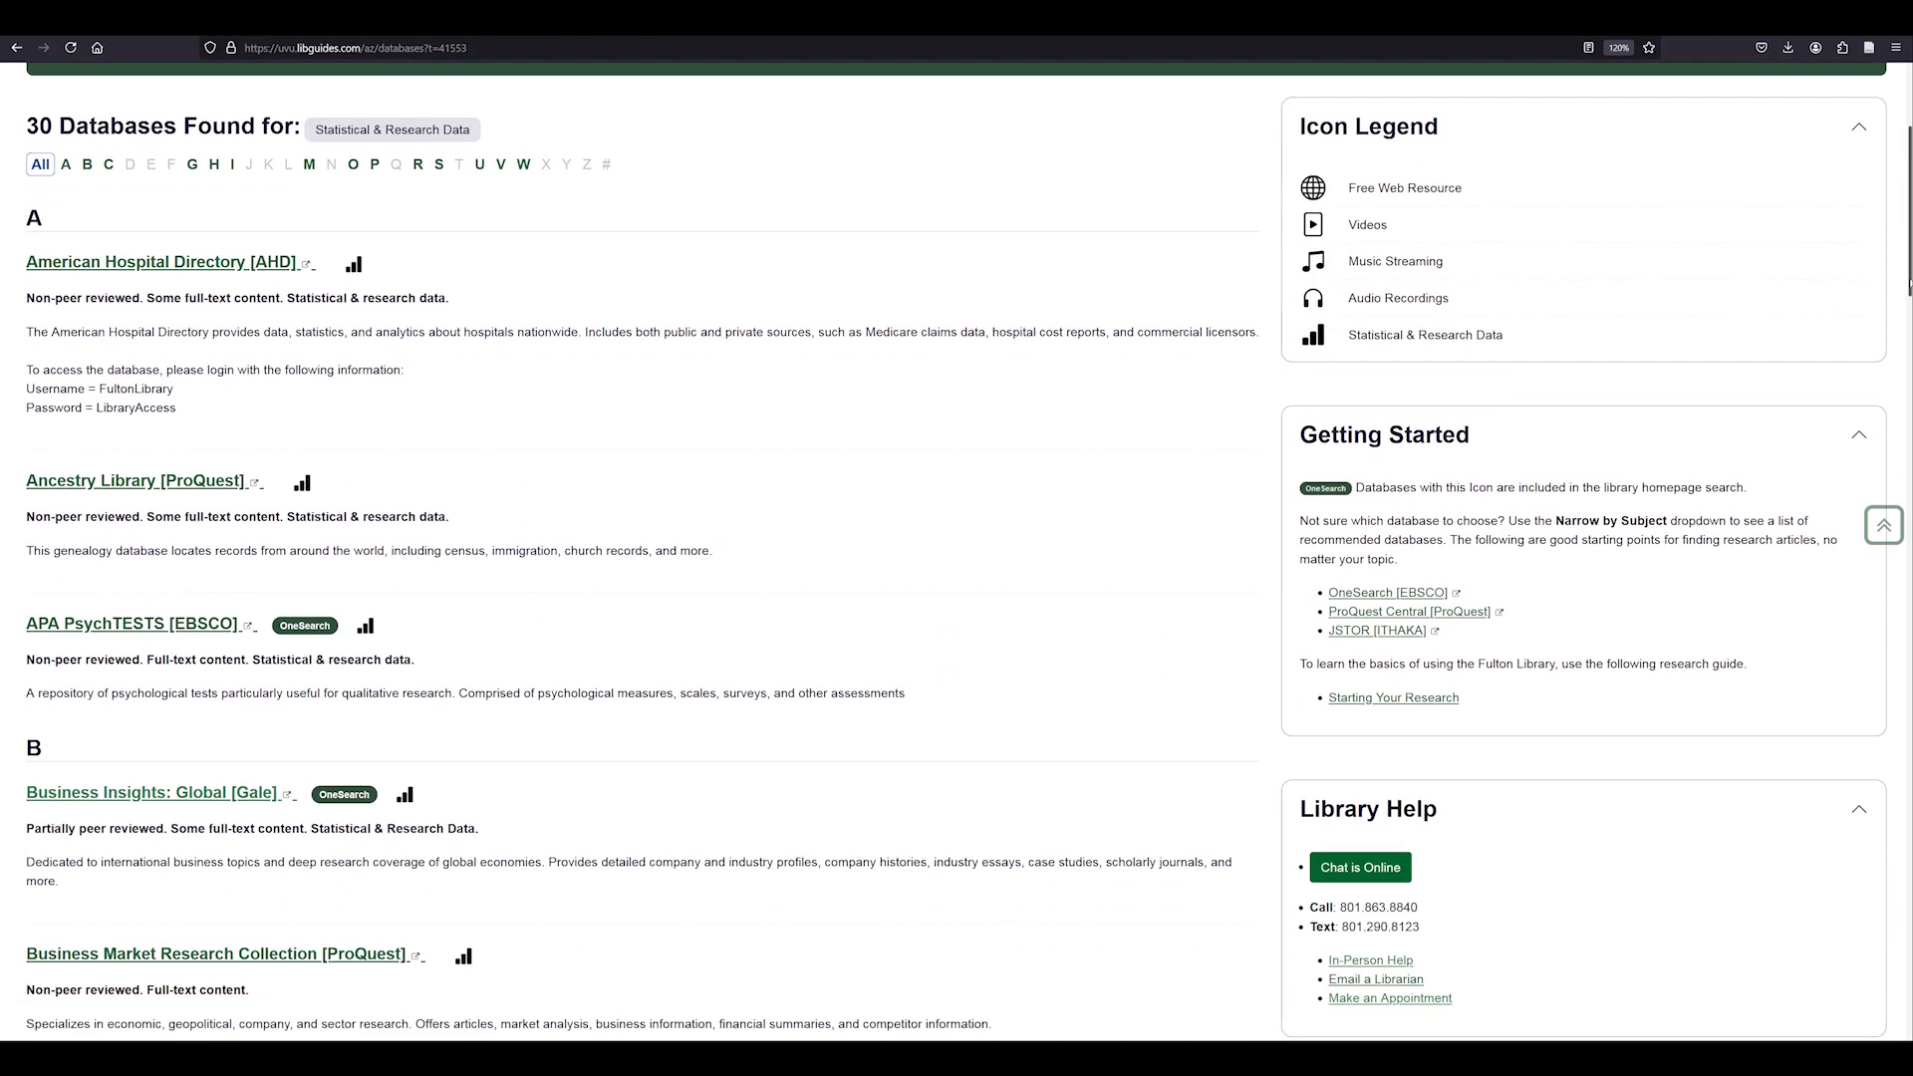
scroll(down, 3)
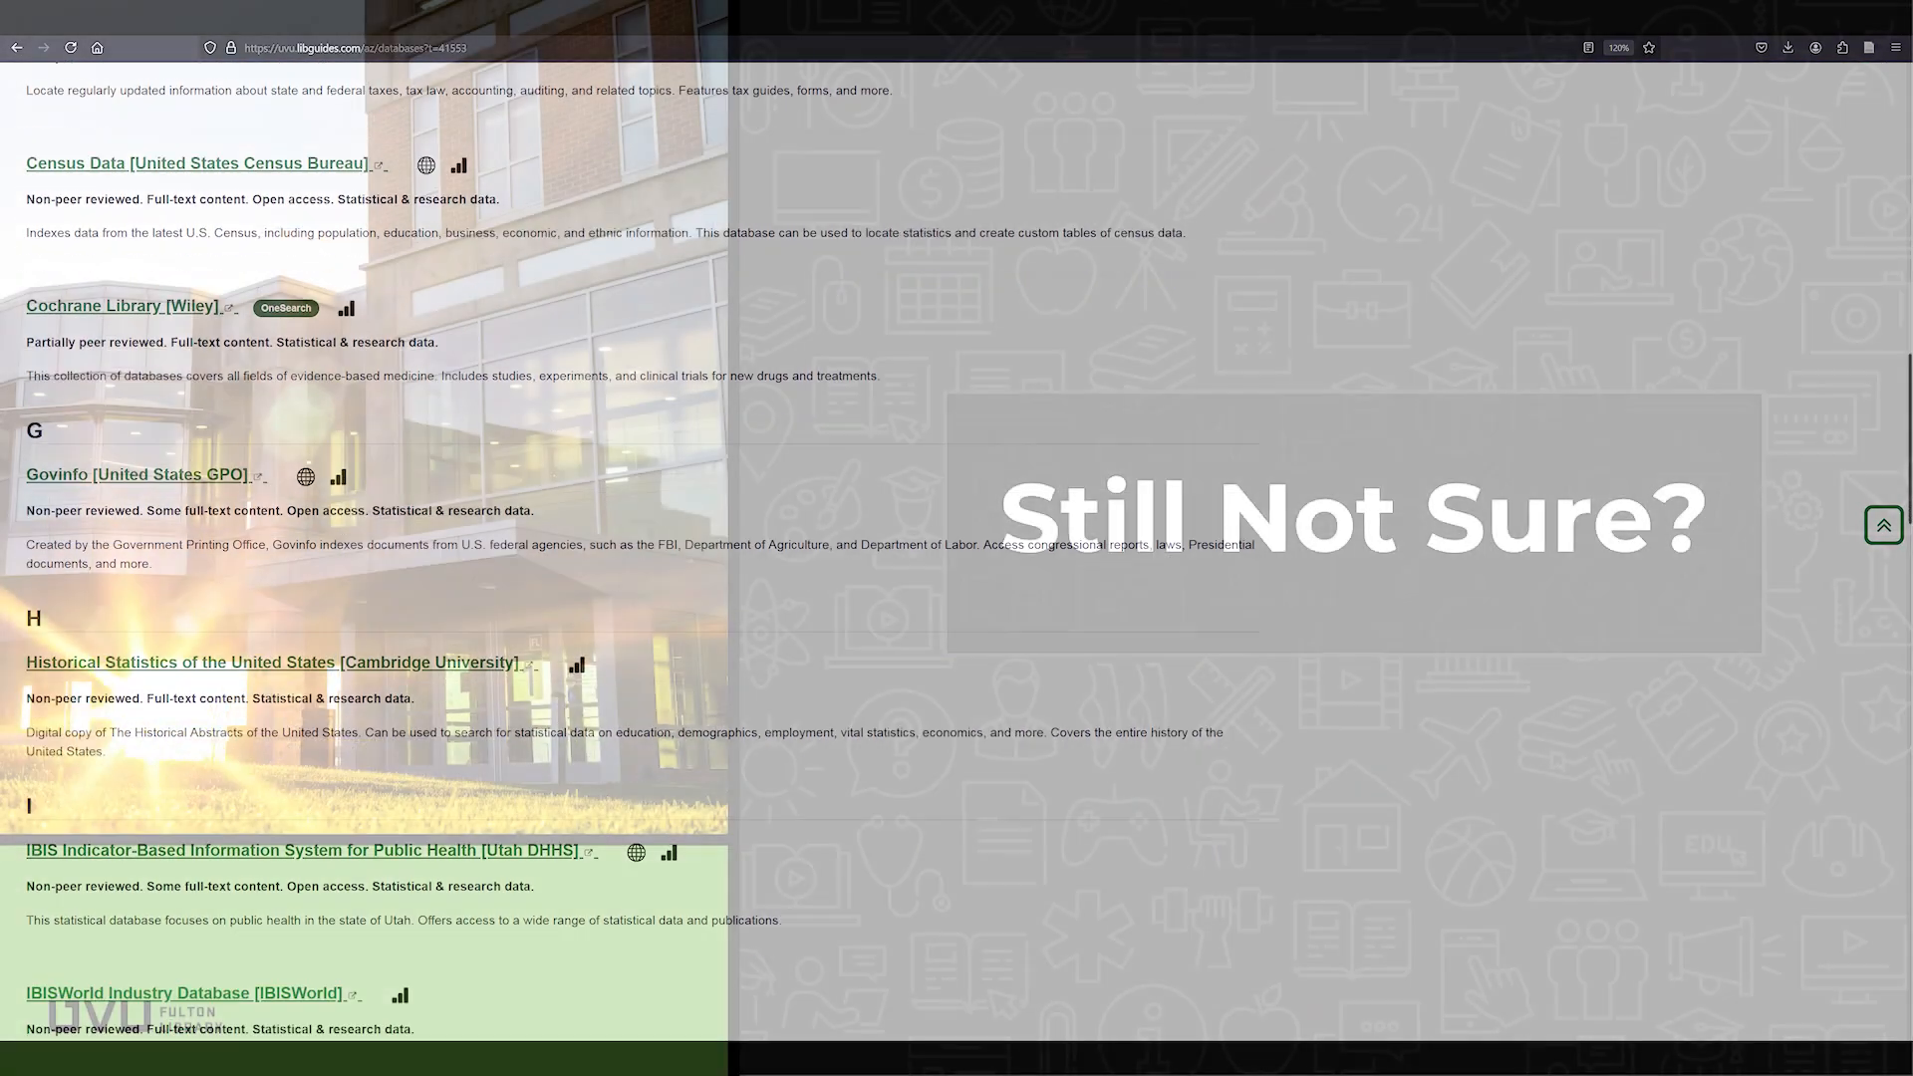